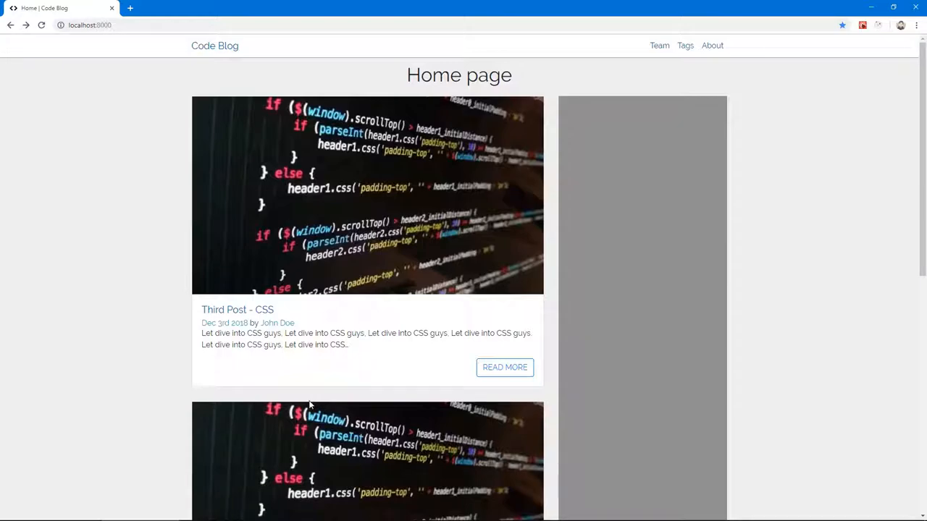
pyautogui.moveTo(322, 408)
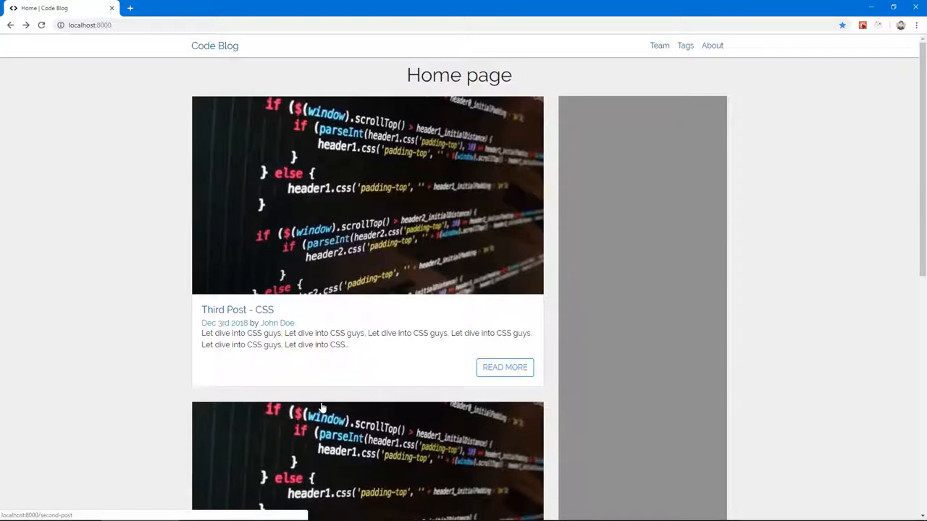
pyautogui.moveTo(238, 261)
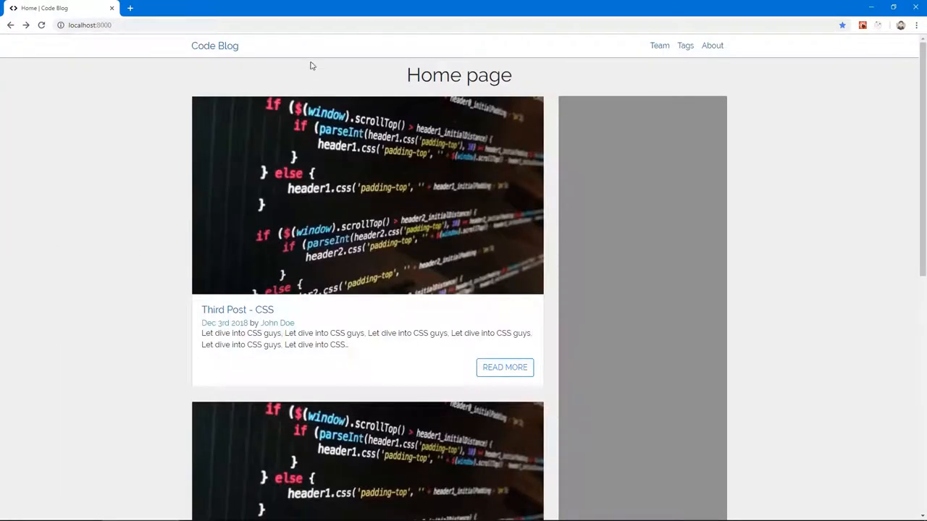
pyautogui.moveTo(396, 301)
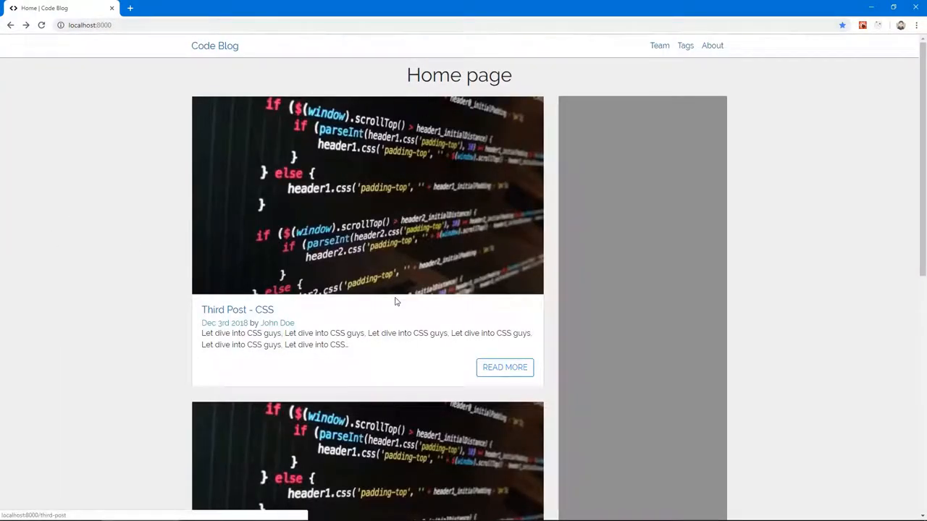
pyautogui.moveTo(356, 359)
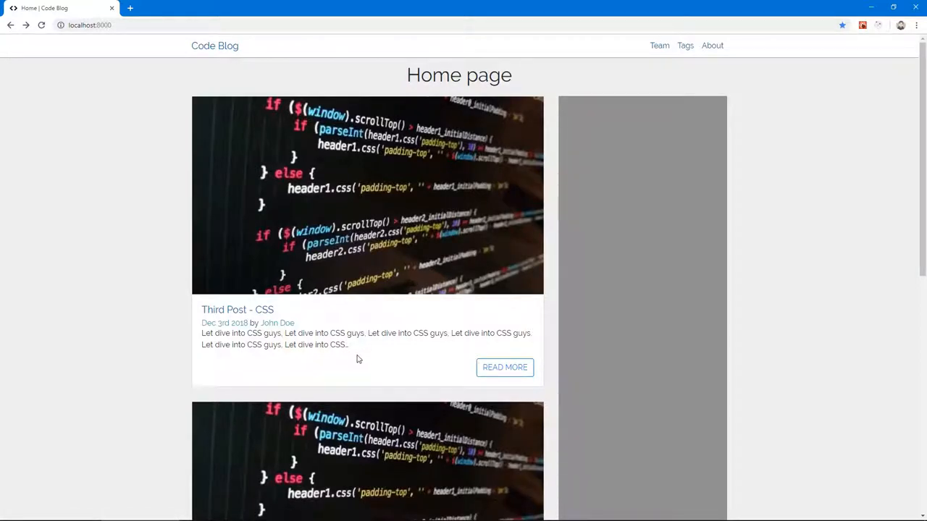
pyautogui.moveTo(352, 369)
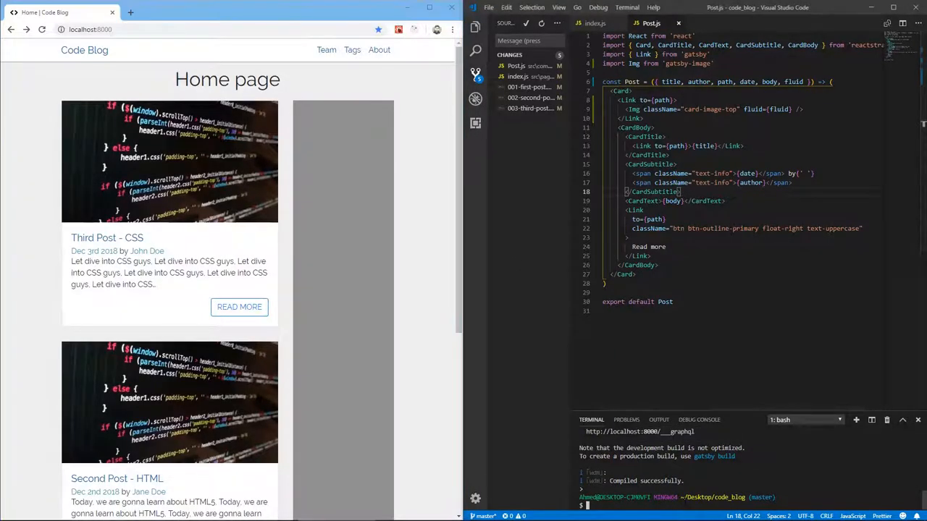
# Stage all changes and commit them as "Fetching and displaying thumbnail images"
pyautogui.write('git add .')
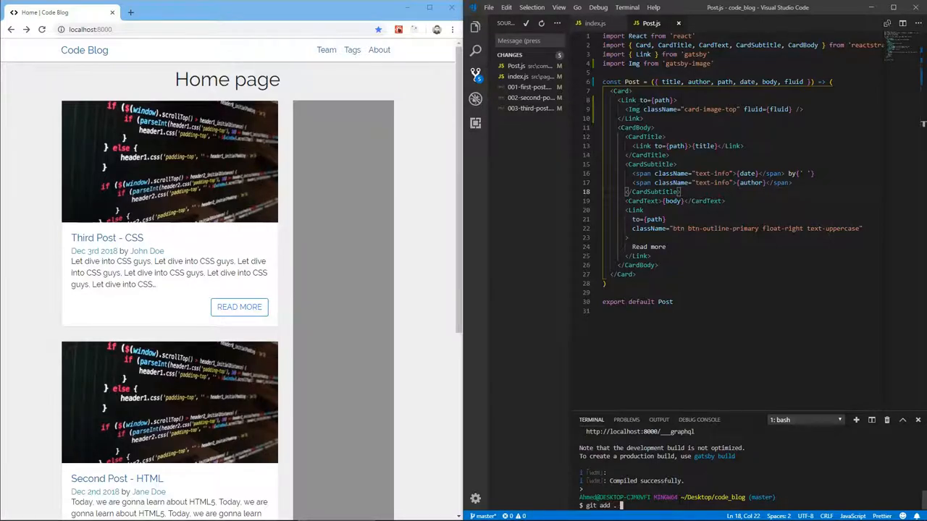
pyautogui.write('&&')
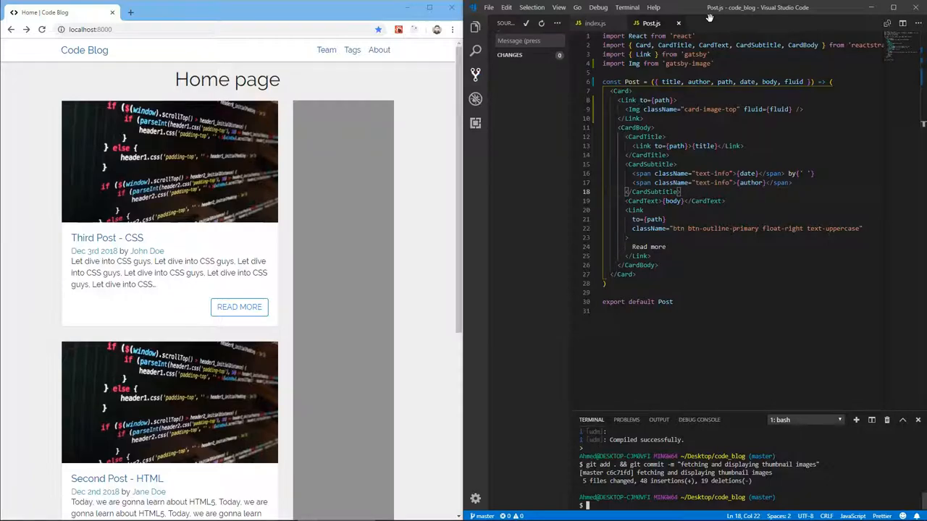
# Add a tags list with 'code' to the first post's frontmatter
pyautogui.click(475, 26)
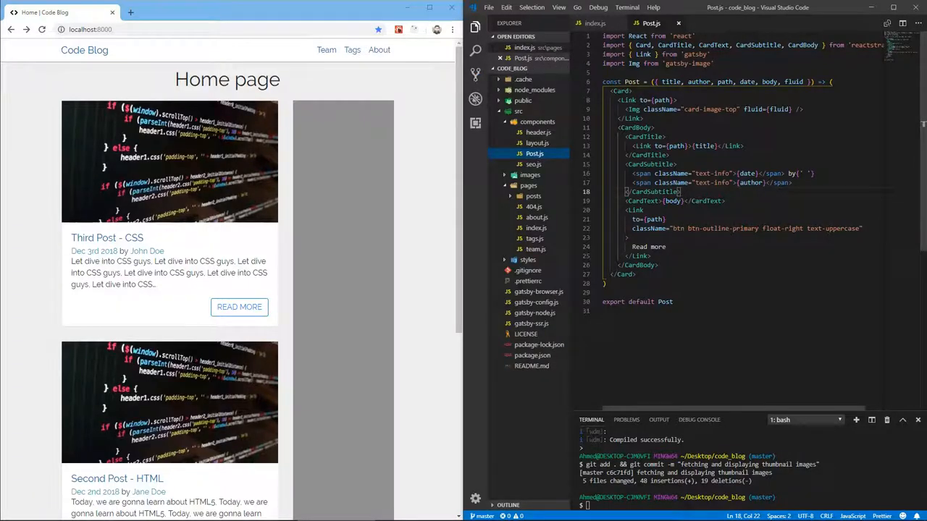
pyautogui.click(551, 205)
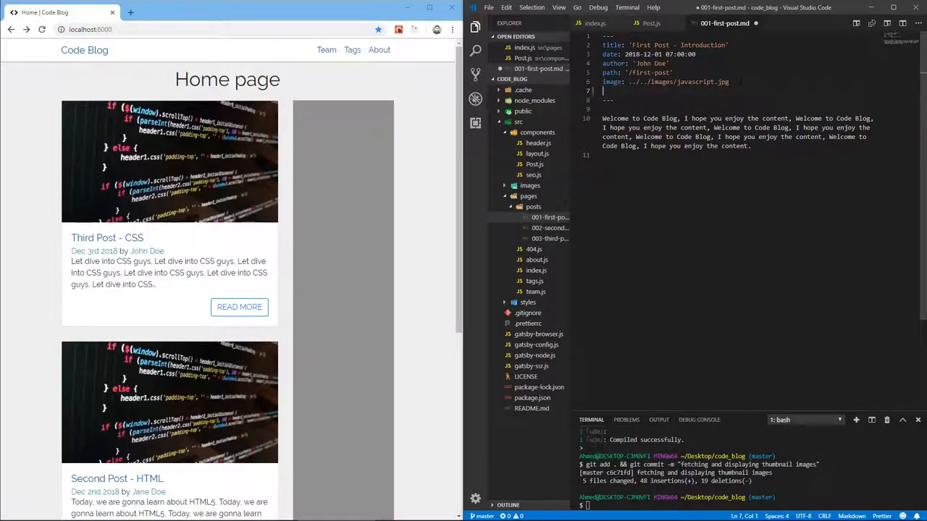
pyautogui.write('tags:')
pyautogui.write('- ')
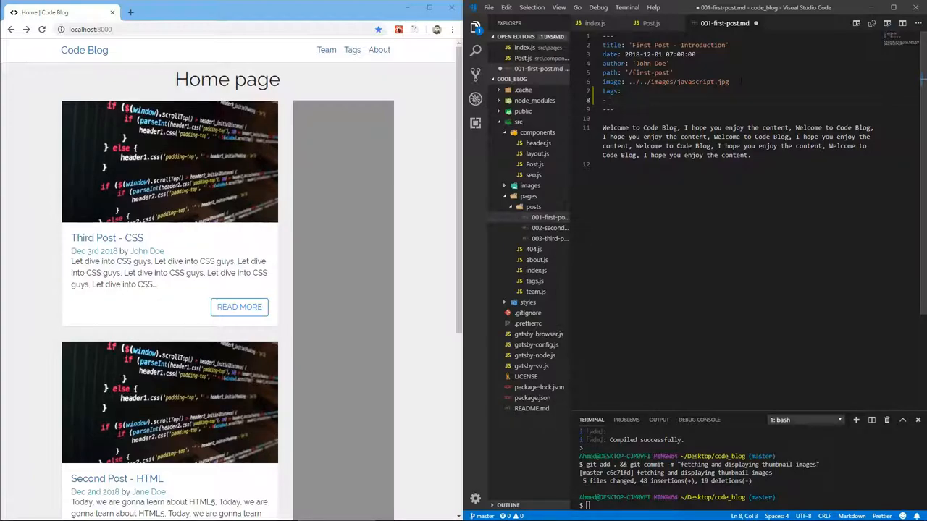
pyautogui.write('- code')
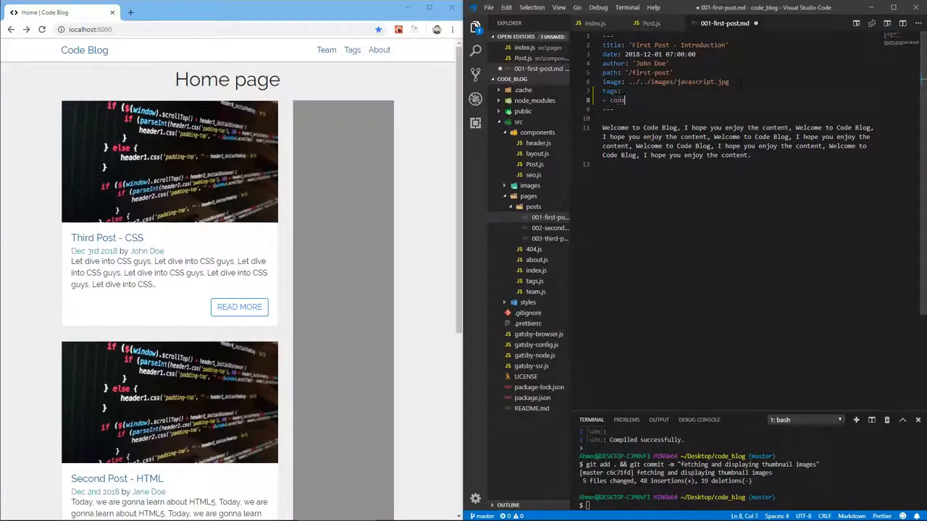
pyautogui.moveTo(553, 291)
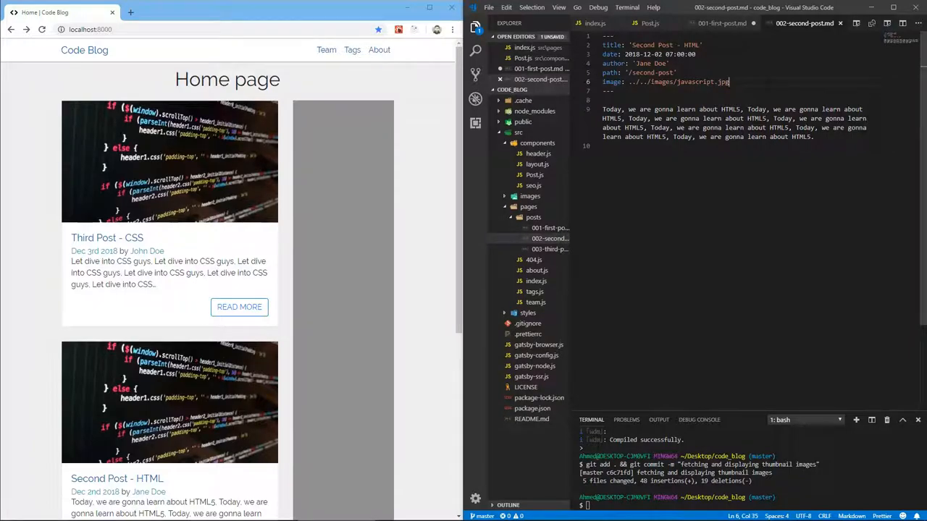
# Tag the second post code and design, then start the third post's tags list
pyautogui.press('Enter')
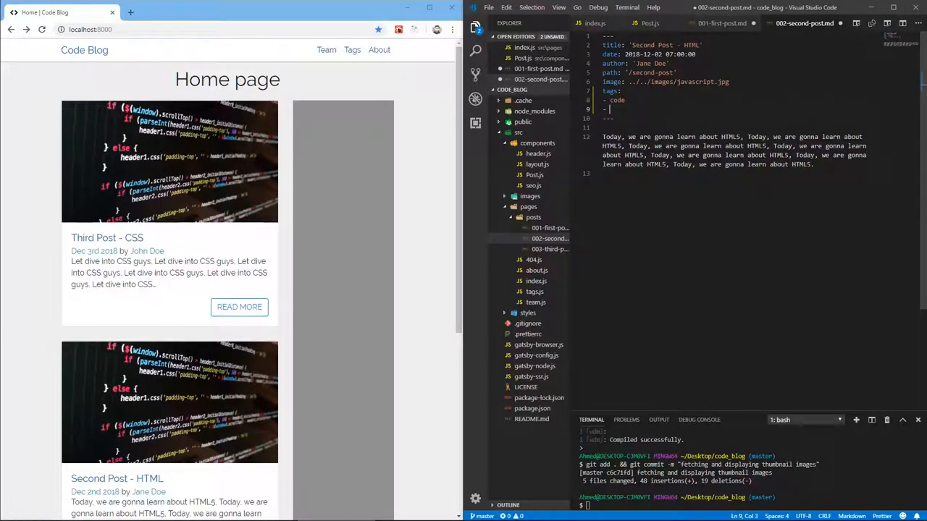
pyautogui.write('design')
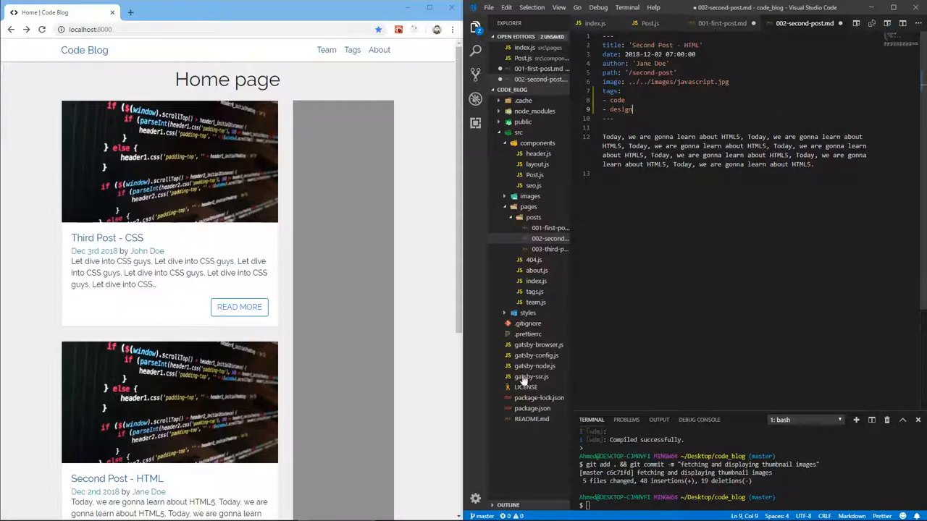
pyautogui.click(550, 259)
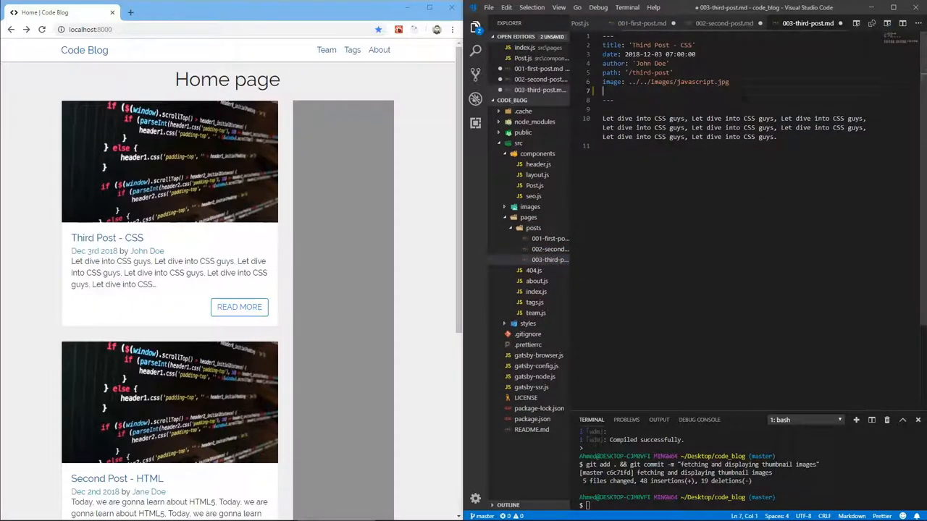
pyautogui.write('tags')
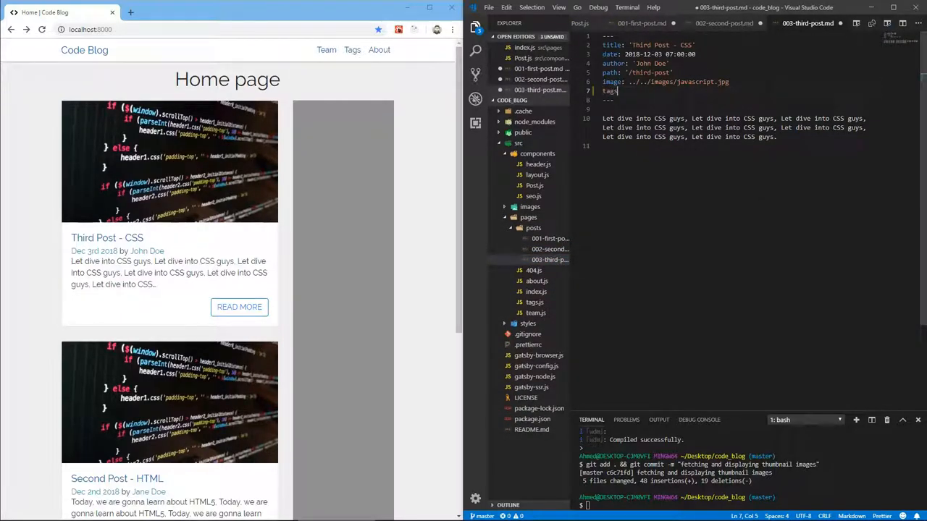
pyautogui.press('enter')
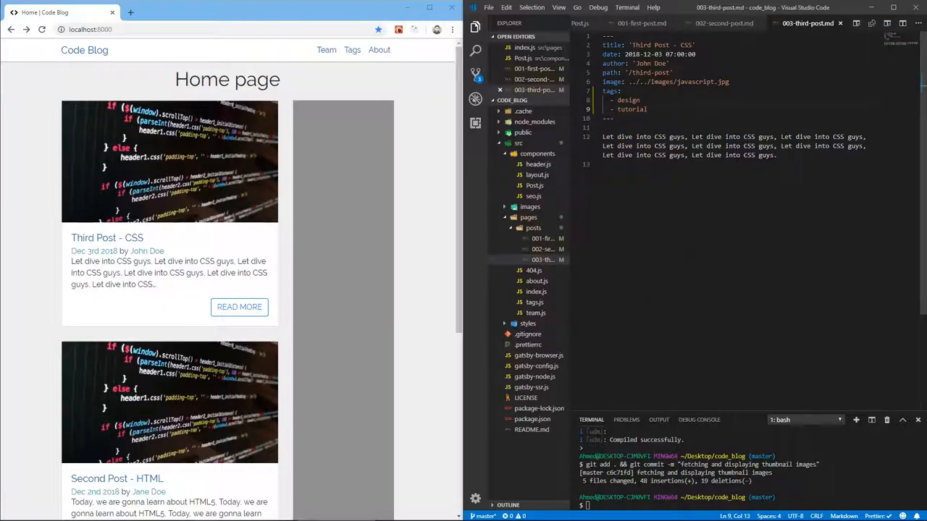
pyautogui.moveTo(542, 297)
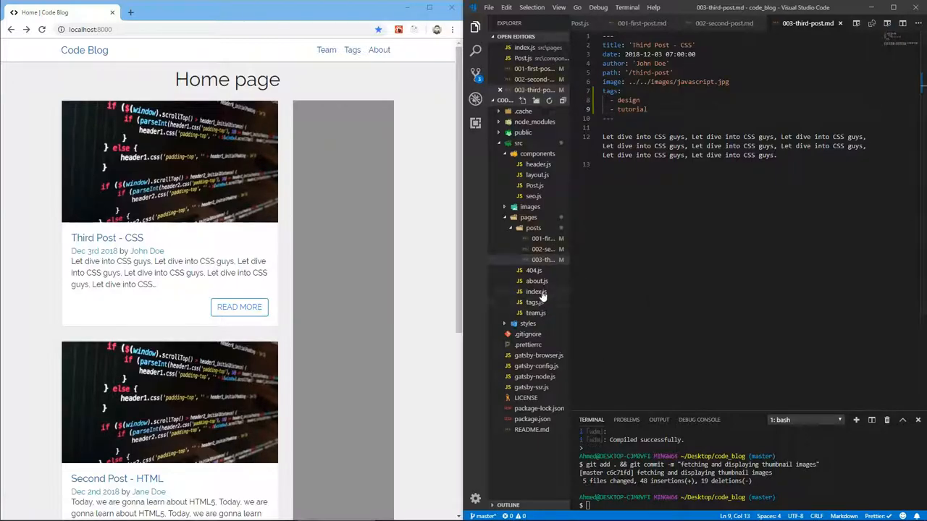
# Pass tags={node.frontmatter.tags} to each Post in index.js
pyautogui.click(536, 291)
pyautogui.write('tags={')
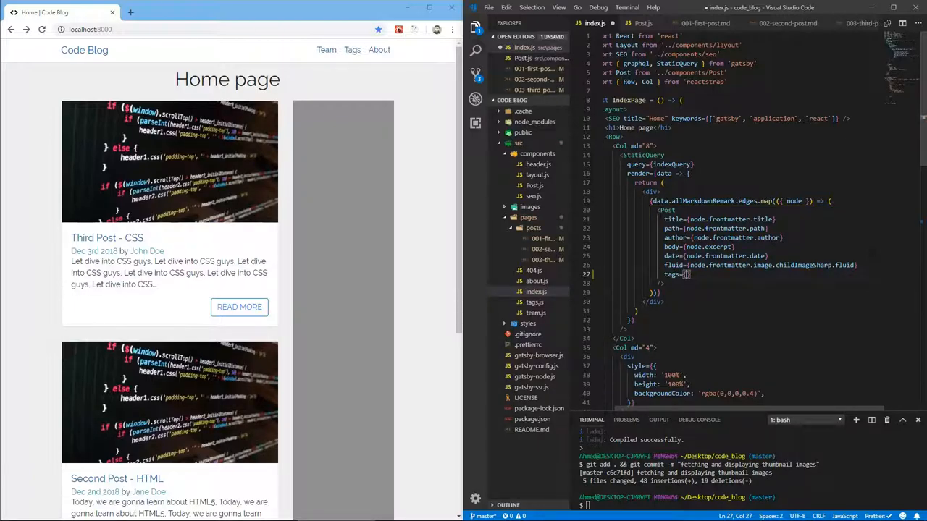
pyautogui.write('node.frontmatter.tags')
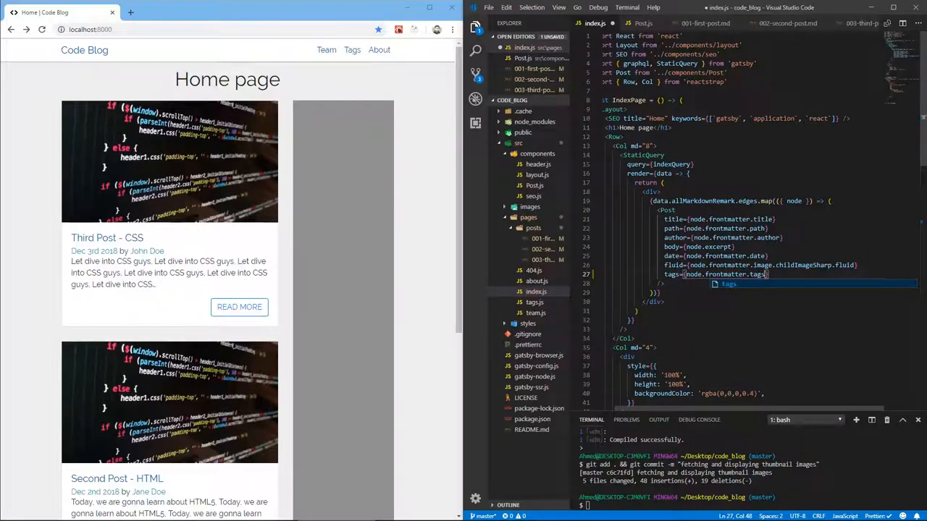
pyautogui.moveTo(541, 191)
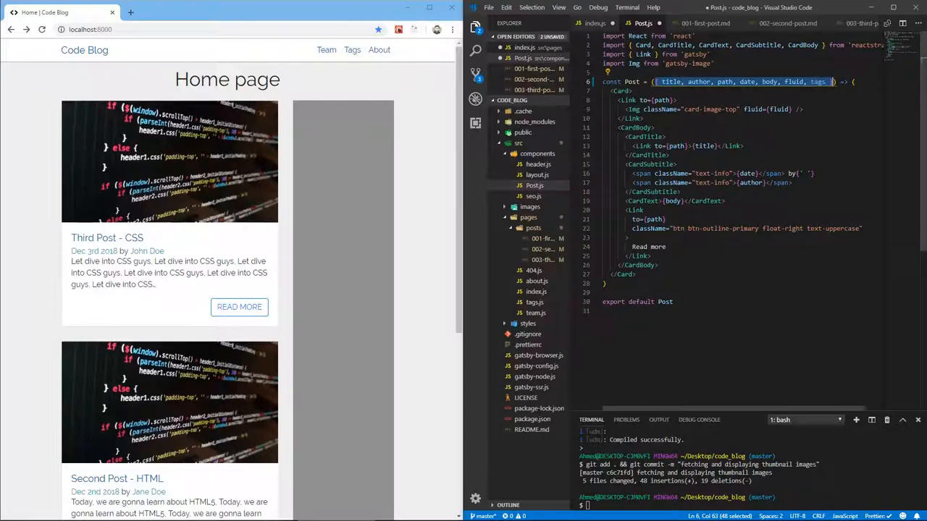
# Insert a blank line in Post.js below the CardText line for the tag markup
pyautogui.click(620, 127)
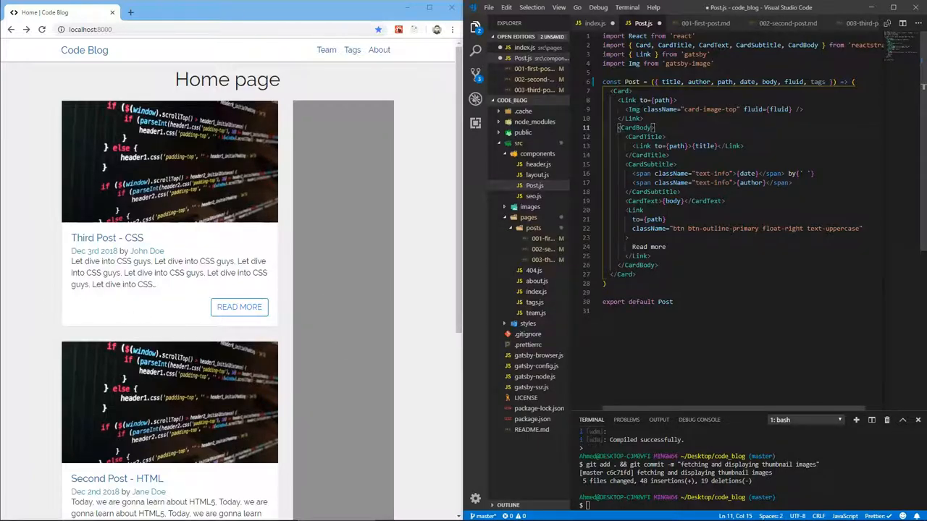
pyautogui.click(724, 200)
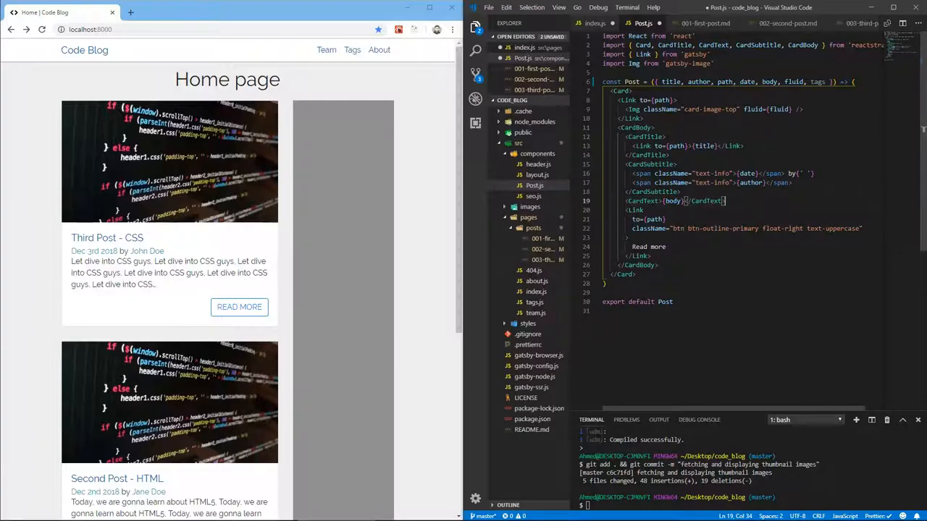
pyautogui.press('Enter')
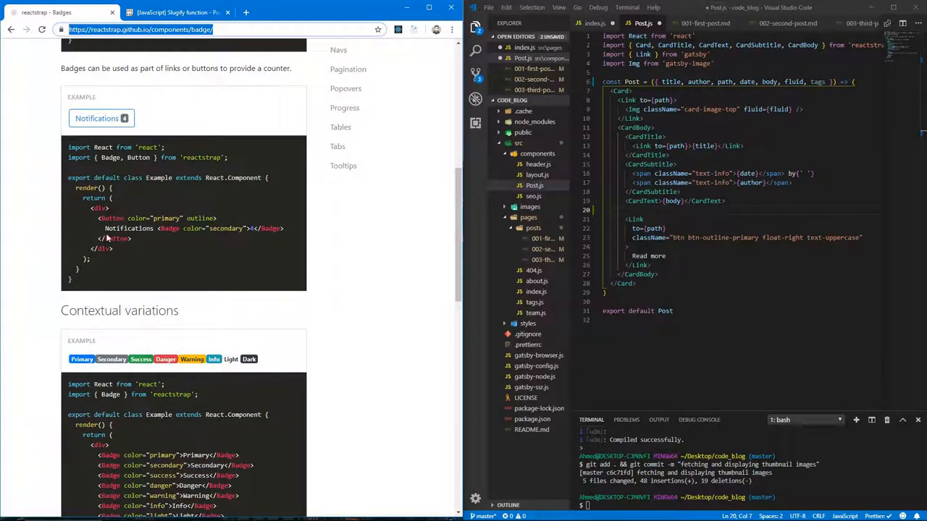
# Scroll the Reactstrap Badges docs to the contextual color variations example
pyautogui.scroll(-3)
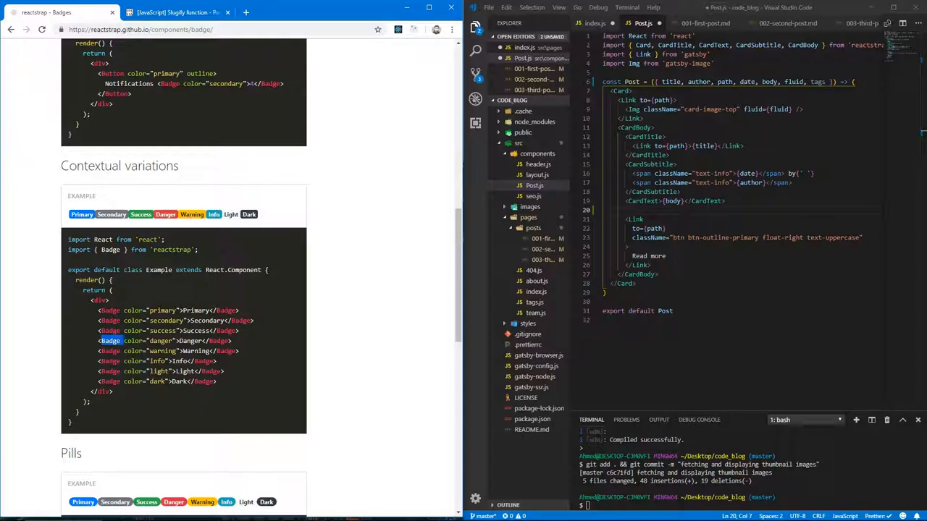
pyautogui.moveTo(173, 126)
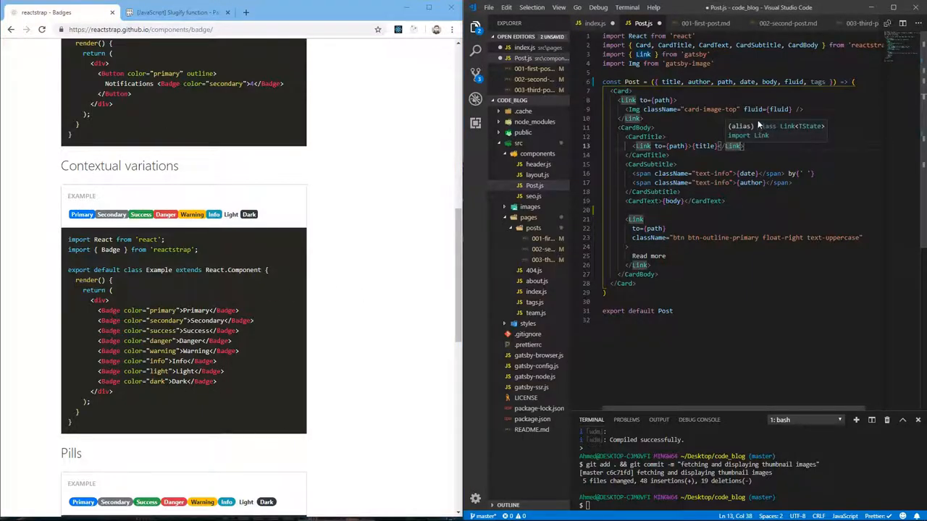
# Select the slugify function code on Pastebin and bring up file actions on src
pyautogui.click(177, 11)
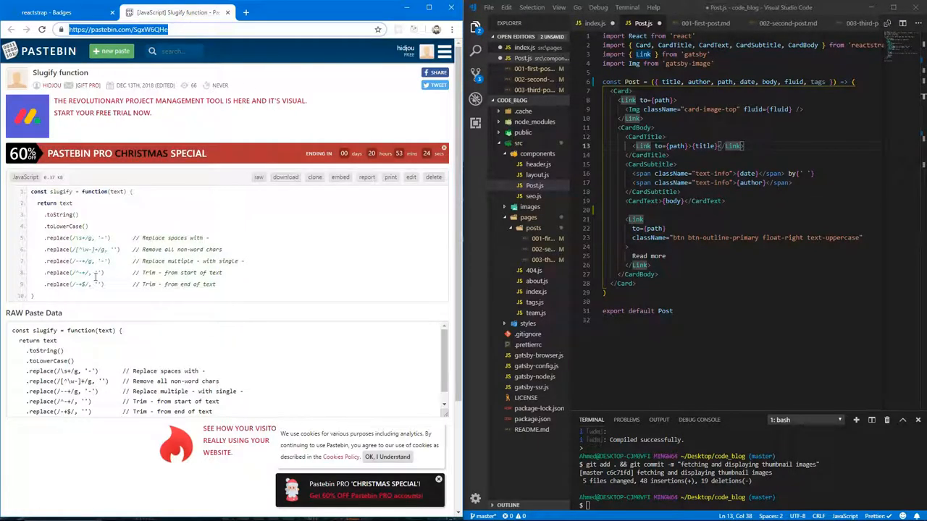
pyautogui.moveTo(32, 191); pyautogui.dragTo(210, 238)
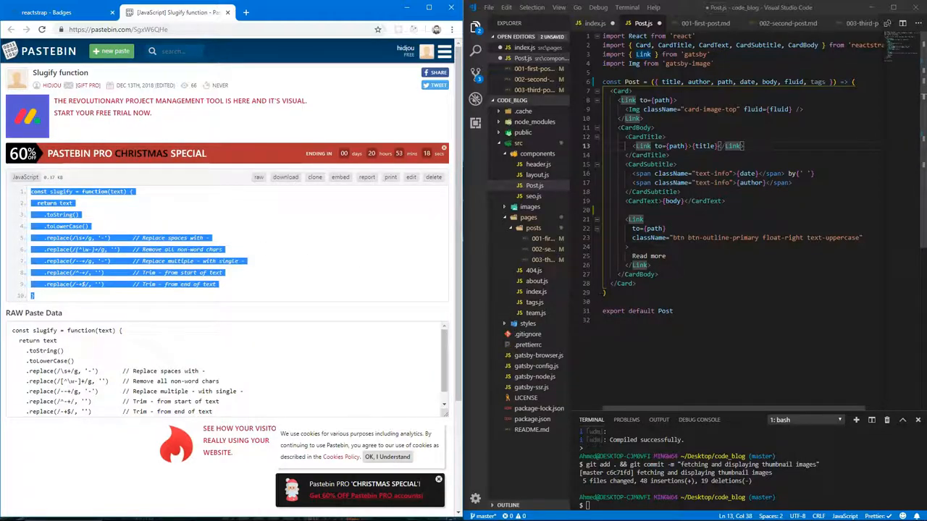
pyautogui.rightClick(518, 143)
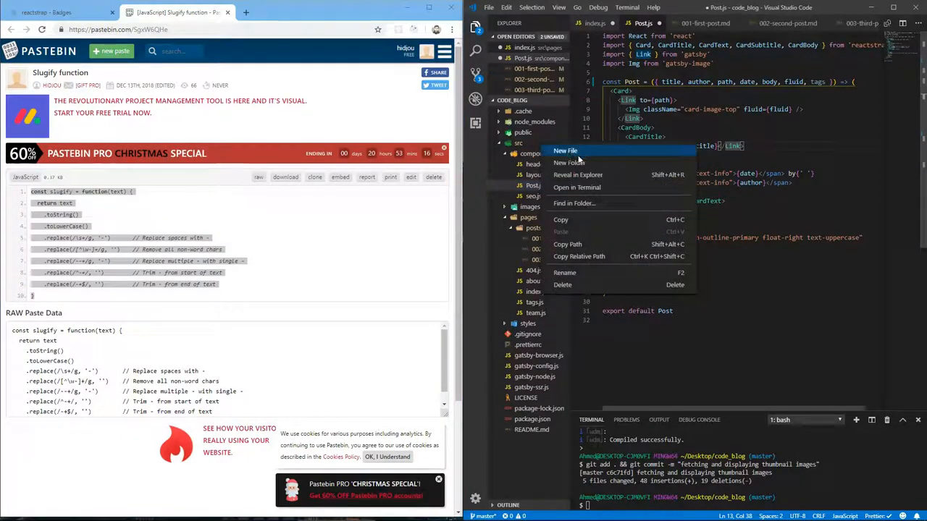
# Create src/util/utilityFunctions.js and open it for editing
pyautogui.click(565, 151)
pyautogui.write('util')
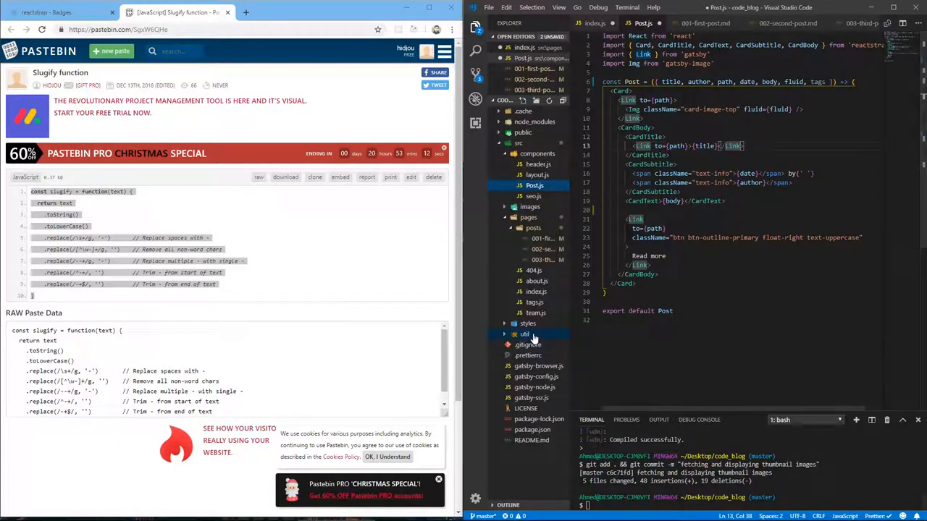
pyautogui.click(524, 333)
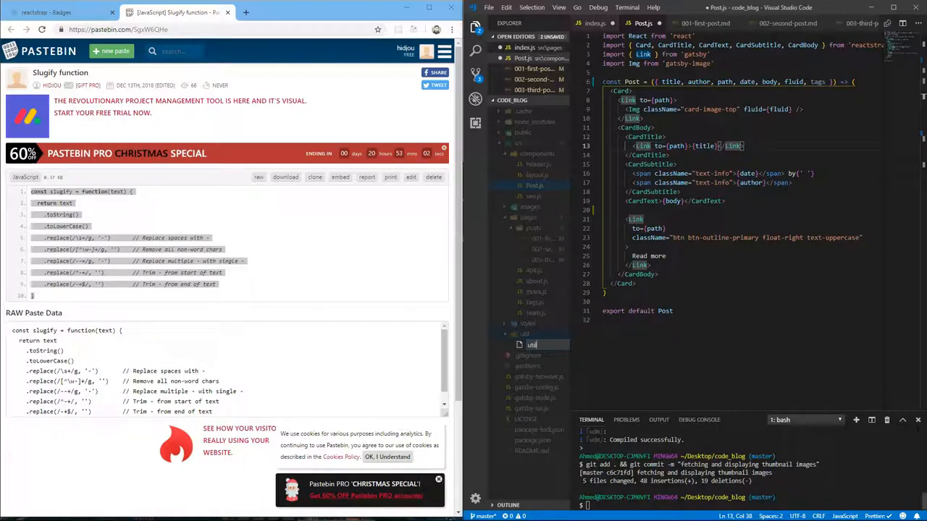
pyautogui.write('utilityFunctions')
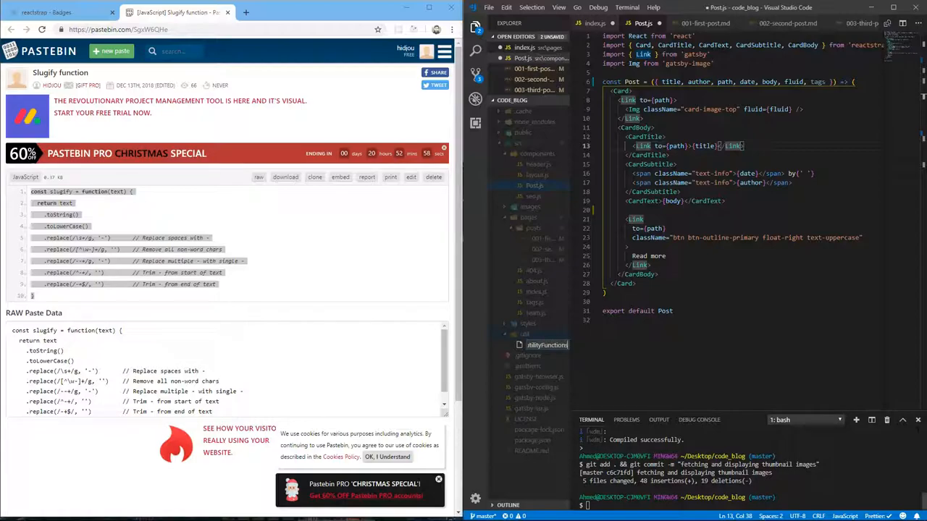
pyautogui.click(544, 355)
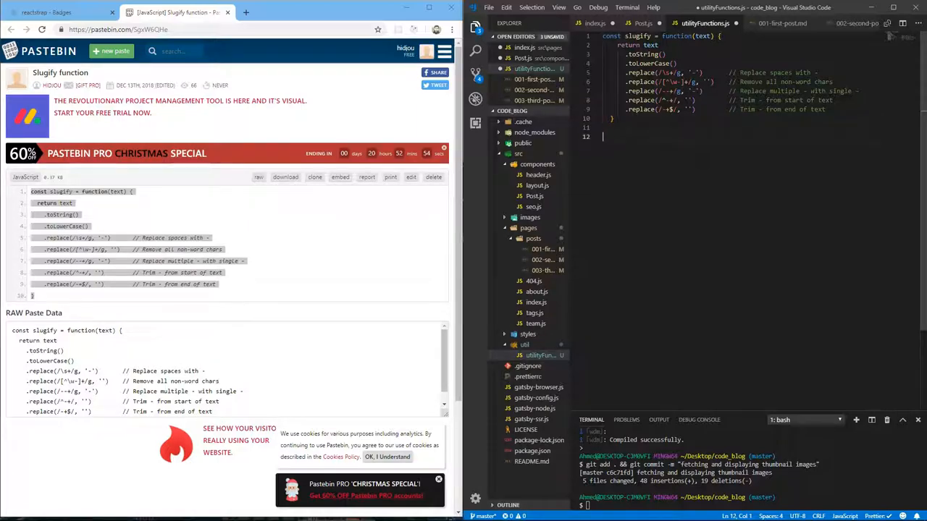
# Export slugify from utilityFunctions.js via module.exports = { slugify }
pyautogui.write('module.exports =')
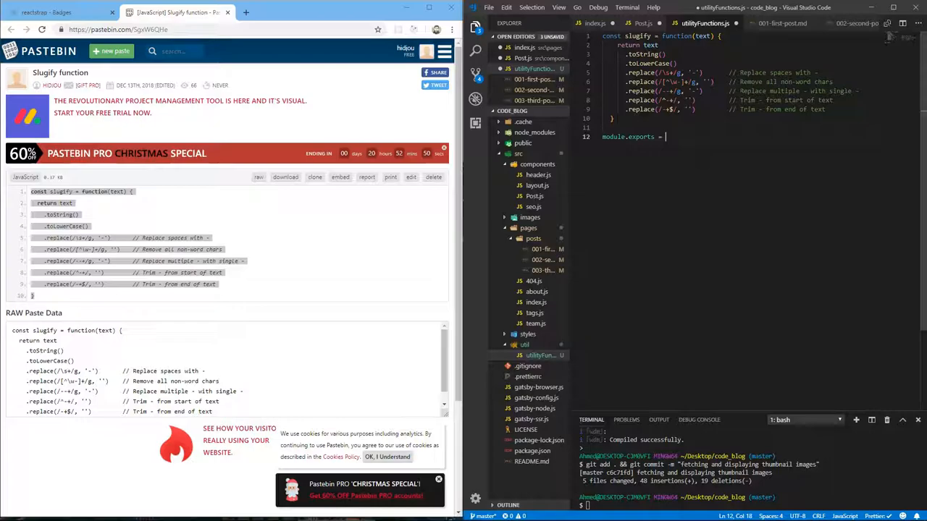
pyautogui.write('{ slugify')
pyautogui.write('//')
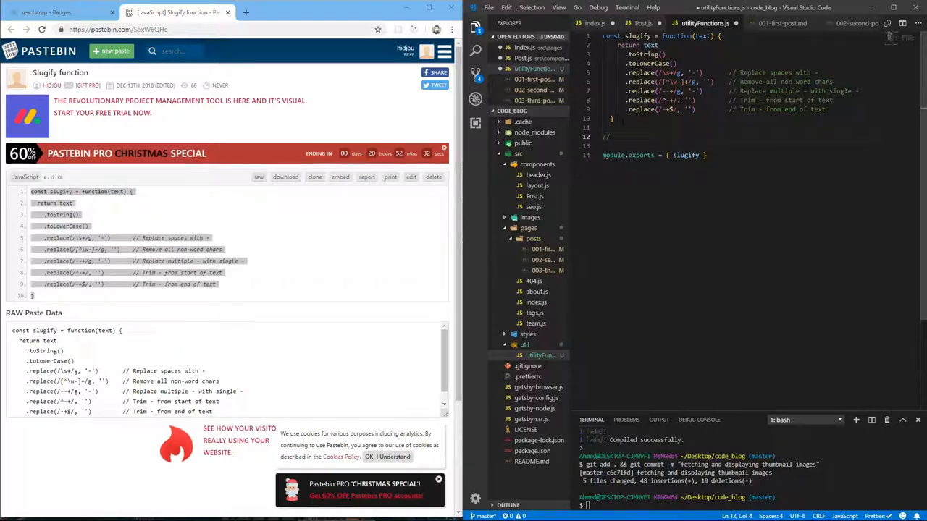
# Write the comment // Web Design => web-design above the function
pyautogui.write('web')
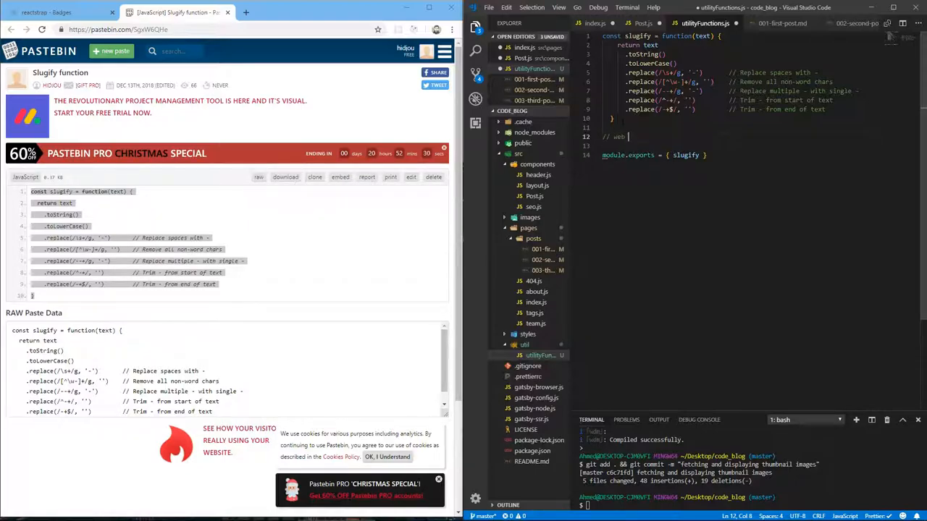
pyautogui.write('des')
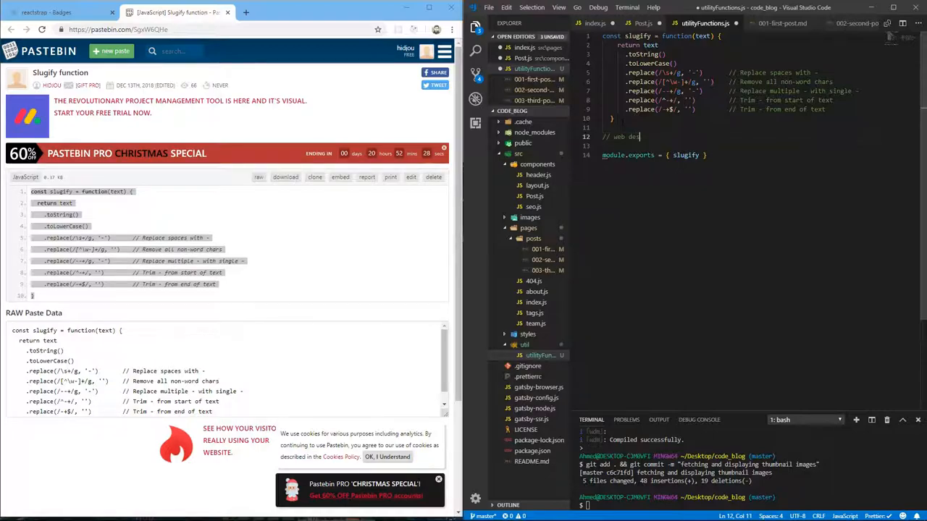
pyautogui.press('Backspace')
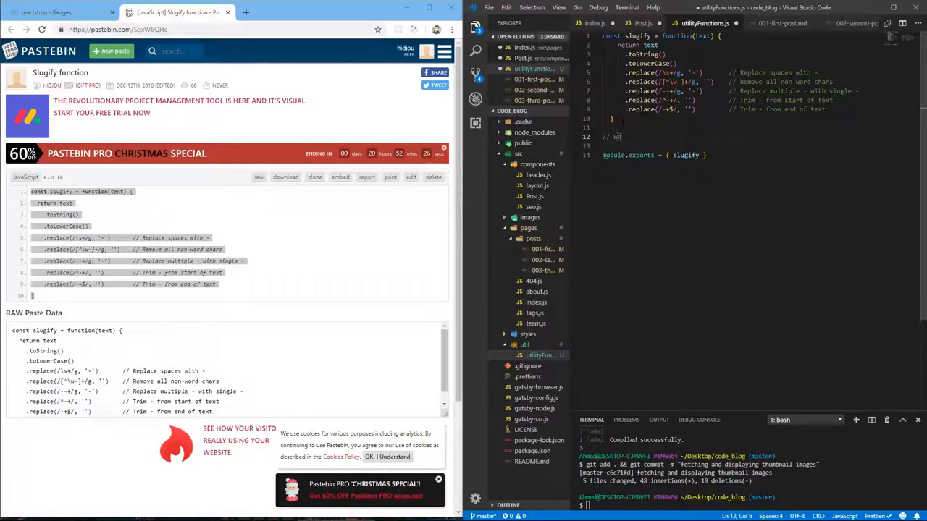
pyautogui.write('Web Design =>')
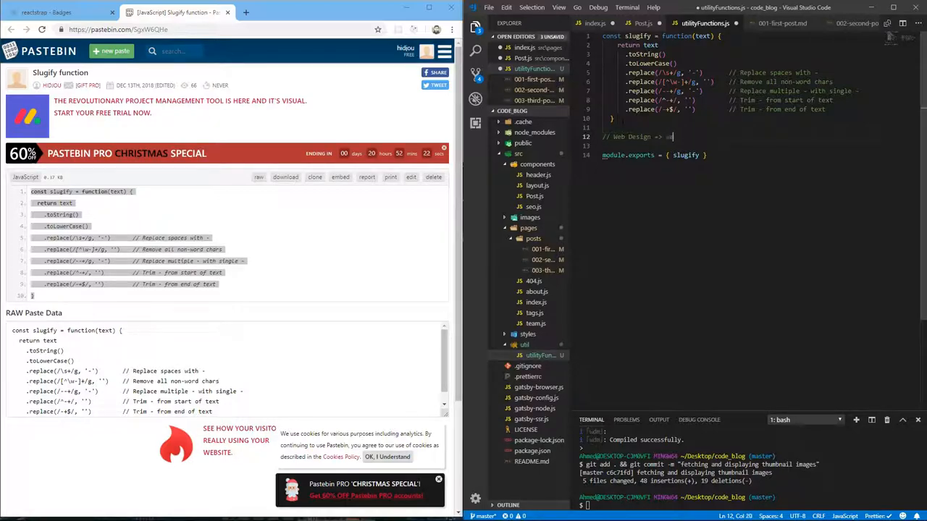
pyautogui.write('web-design')
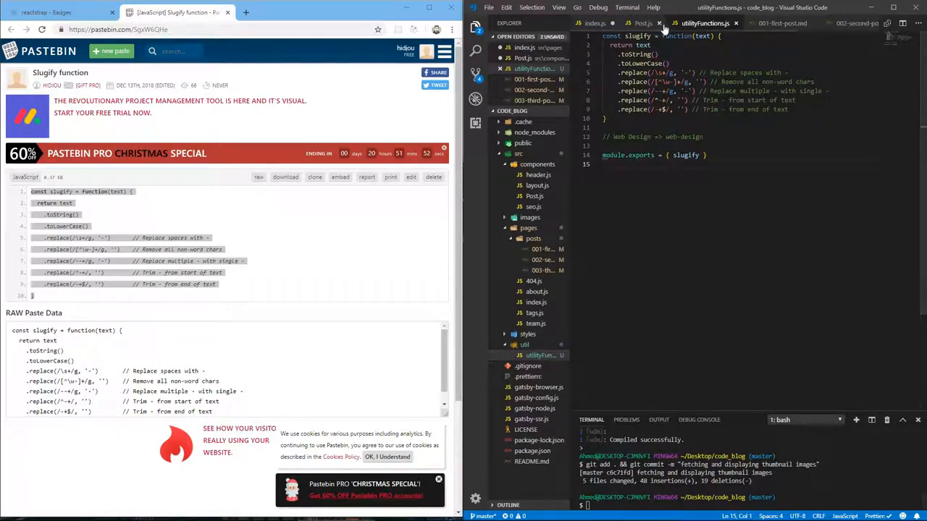
# Import slugify from '../util/utilityFunctions' in Post.js and add a post-tags ul, then check _card.scss
pyautogui.click(642, 23)
pyautogui.write('import')
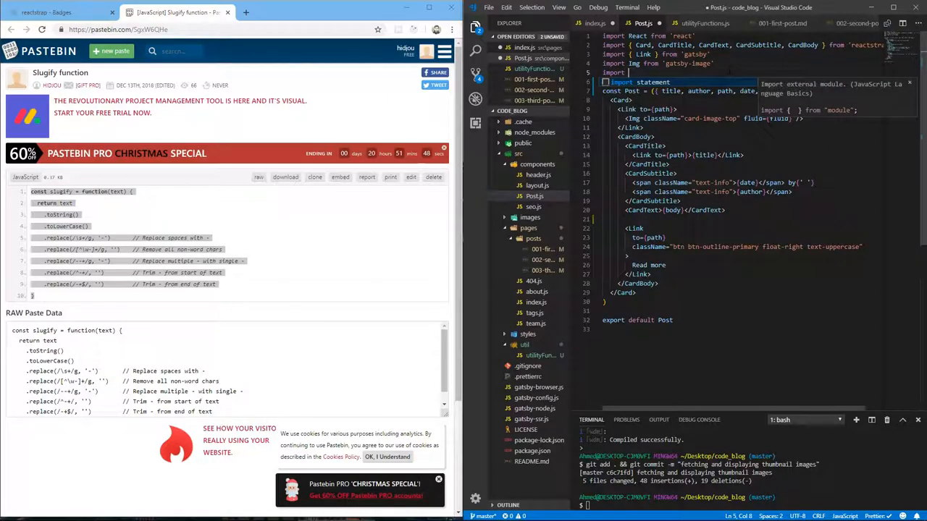
pyautogui.write('slugify }')
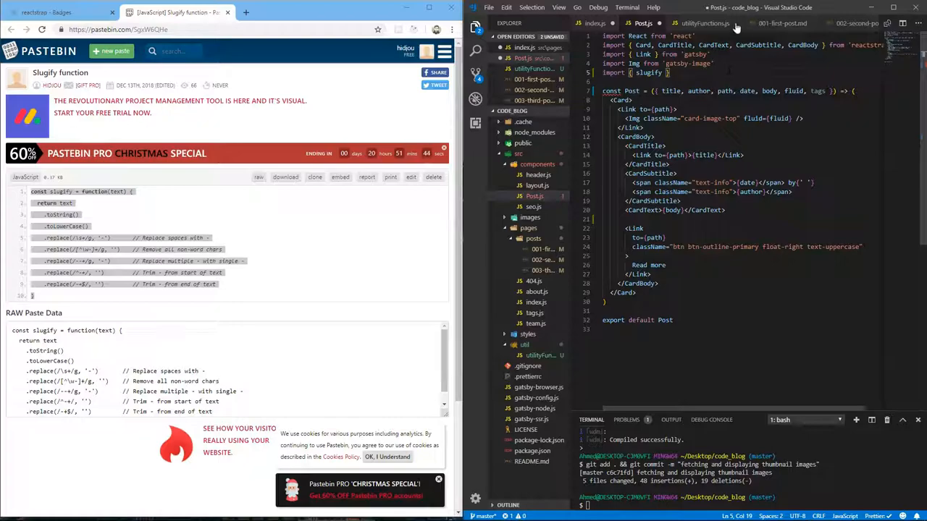
pyautogui.click(703, 23)
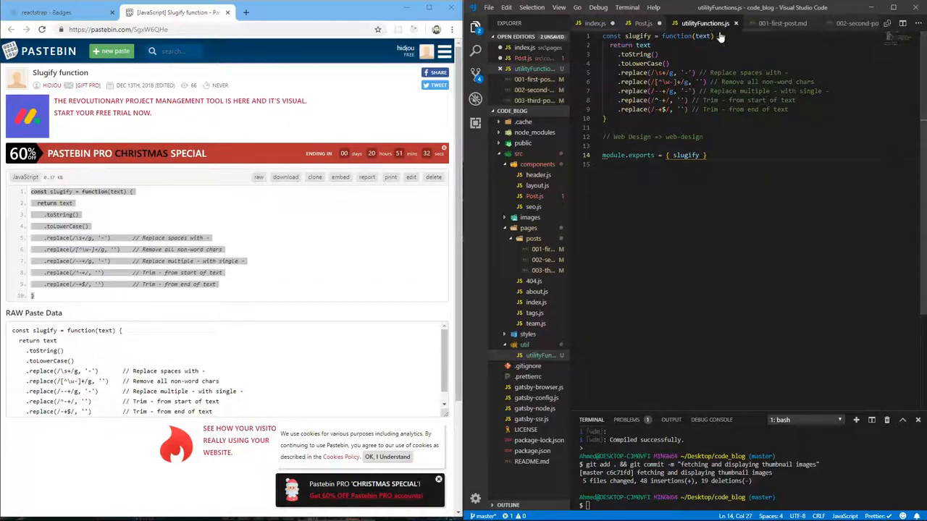
pyautogui.click(643, 23)
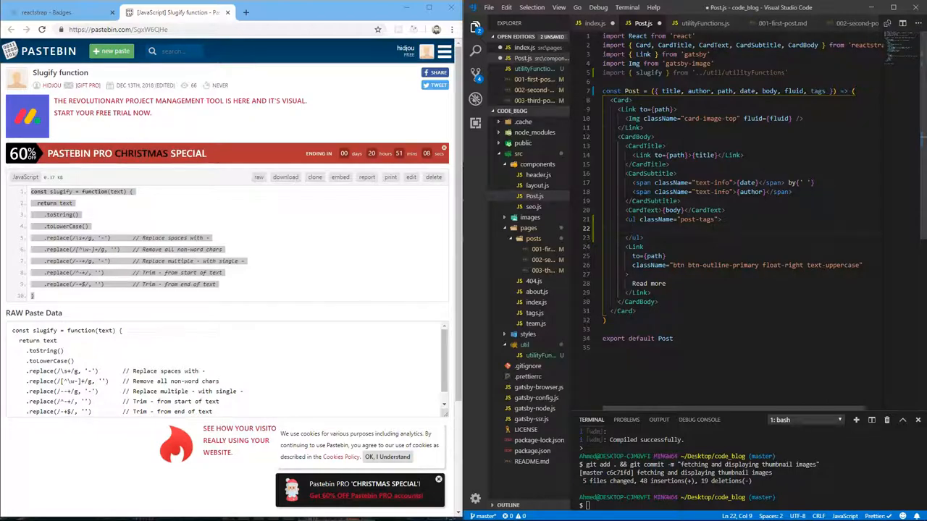
pyautogui.click(527, 333)
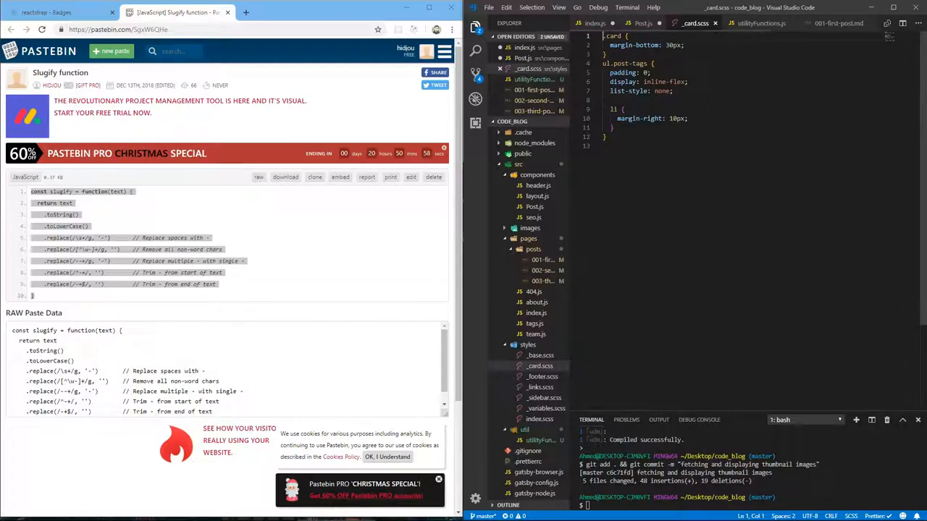
# Return to the Post.js editor
pyautogui.click(640, 23)
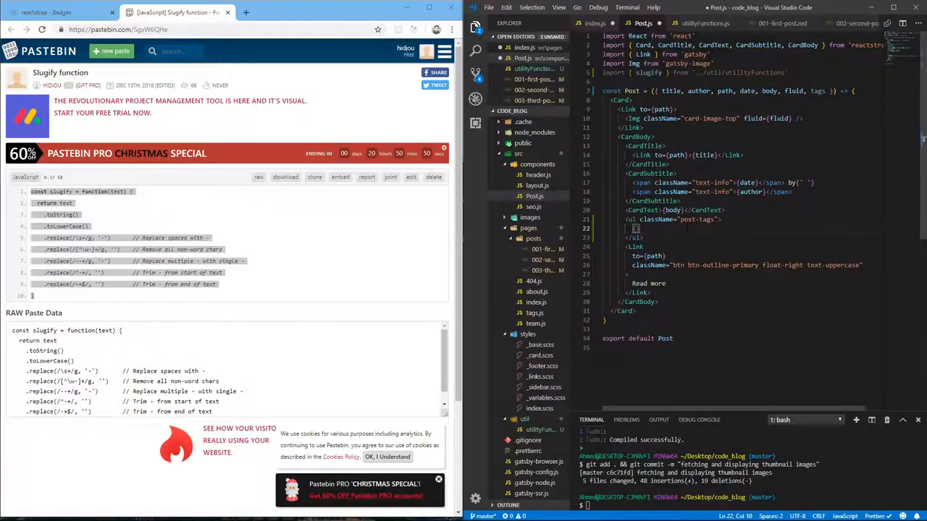
# Map over the post's tags in Post.js, returning markup for each tag
pyautogui.write('tags.map(')
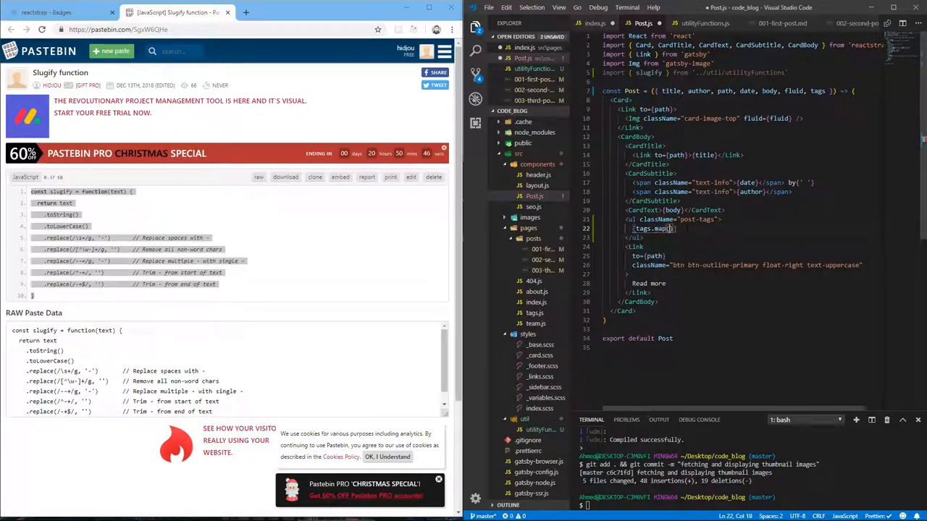
pyautogui.write('tag => {')
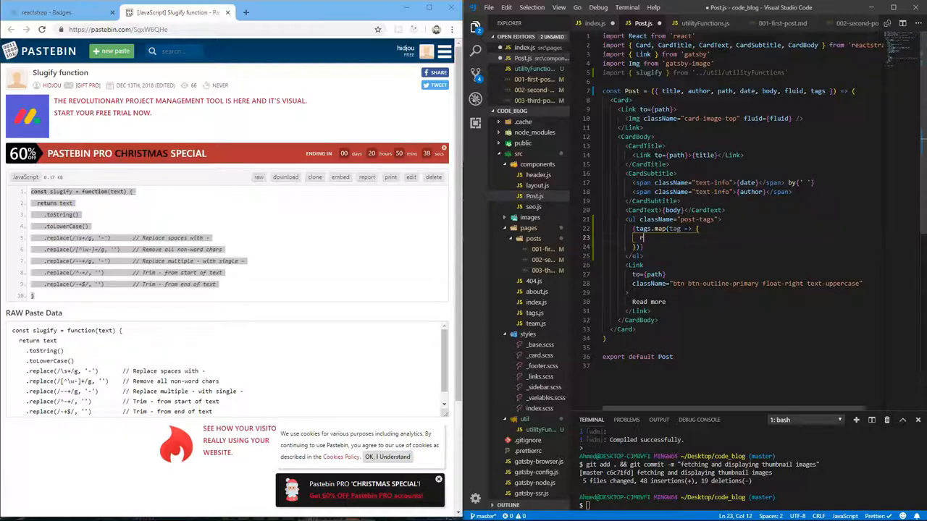
pyautogui.write('return ()')
pyautogui.write('<Link to={`/tag/${slugify(tag)}`}></Link>')
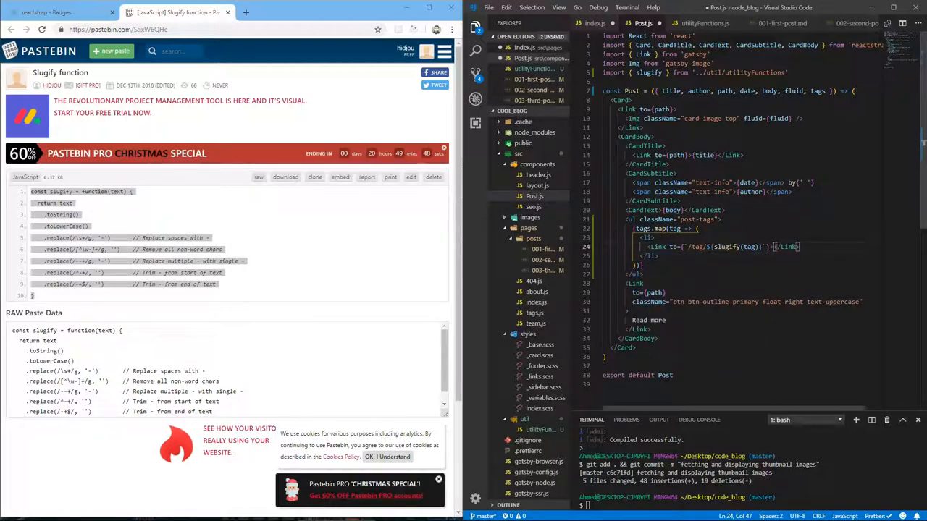
pyautogui.press('enter')
pyautogui.write('{tag}')
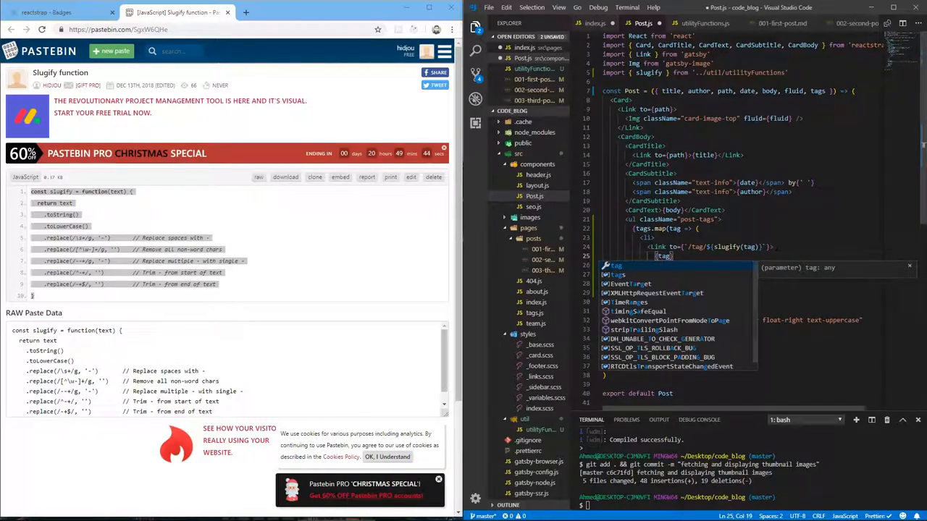
pyautogui.press('Escape')
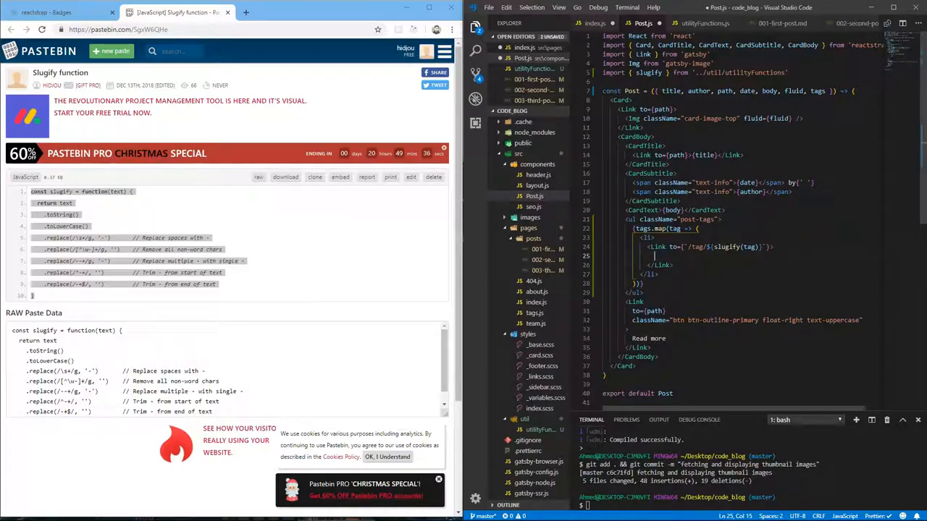
# Wrap each tag in a primary-coloured Badge linked to /tag/${slugify(tag)}
pyautogui.write('<Badge')
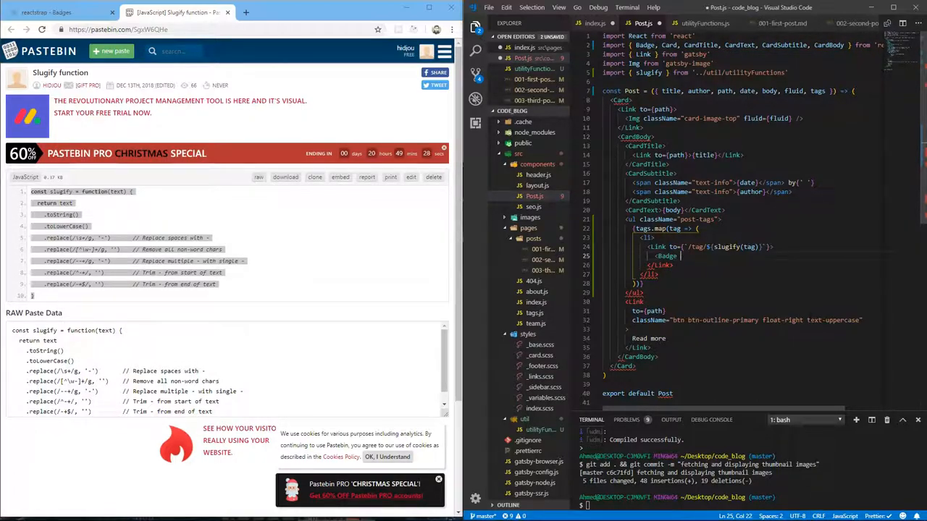
pyautogui.write('color="primary">{tag}</Badge>')
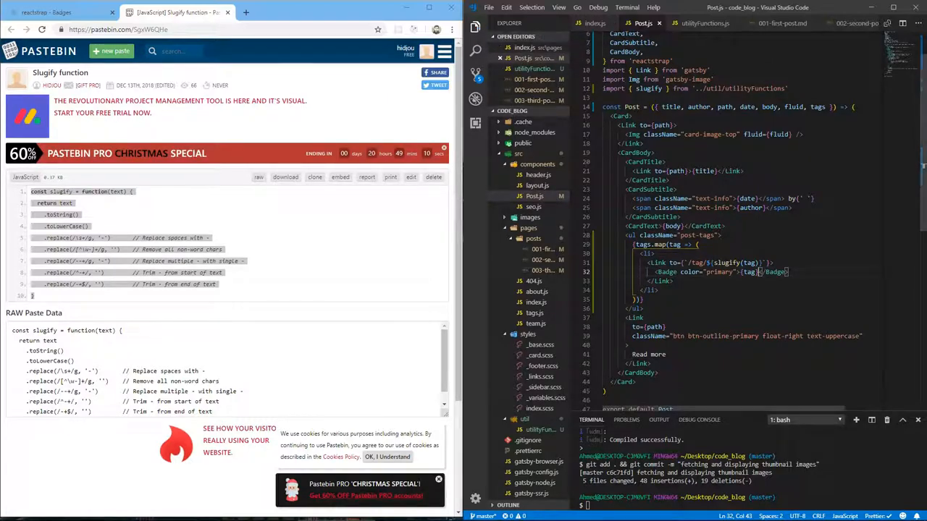
pyautogui.write('git')
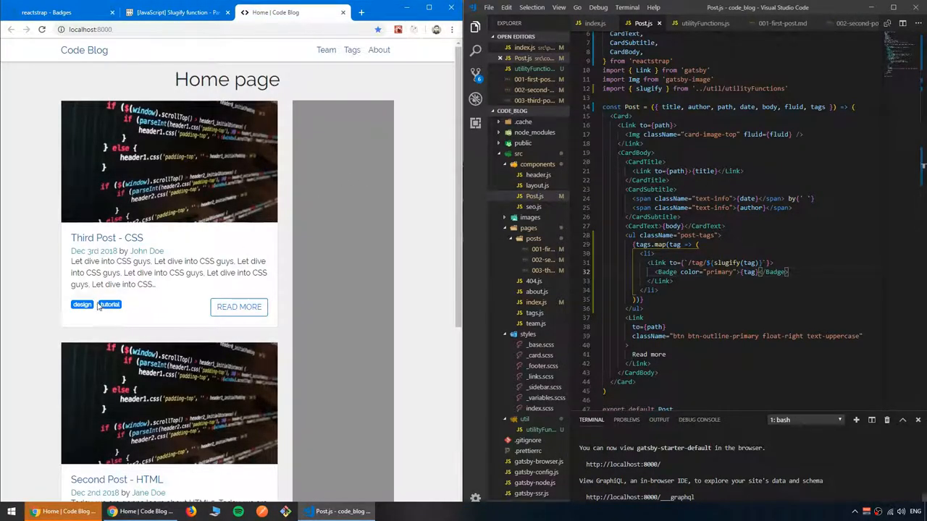
# Review the home page's tag badges and the third post's markdown tags
pyautogui.scroll(-3)
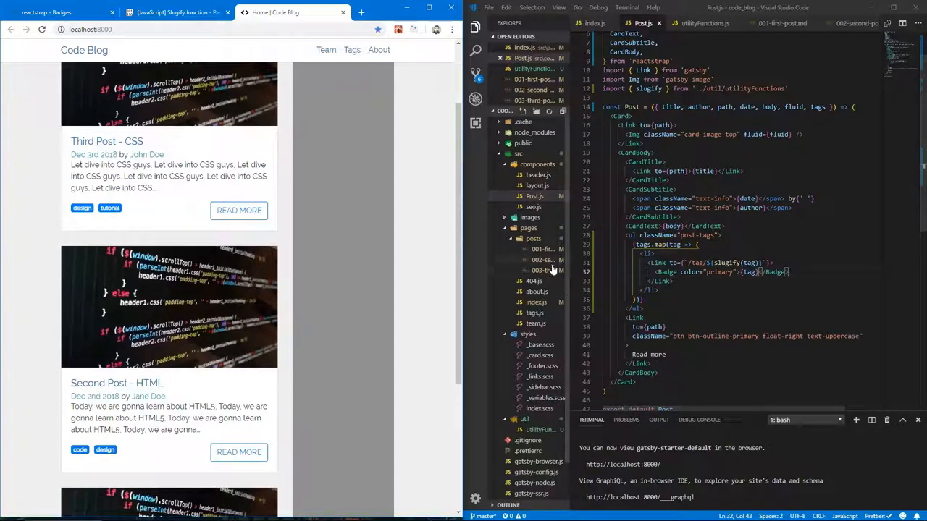
pyautogui.click(543, 271)
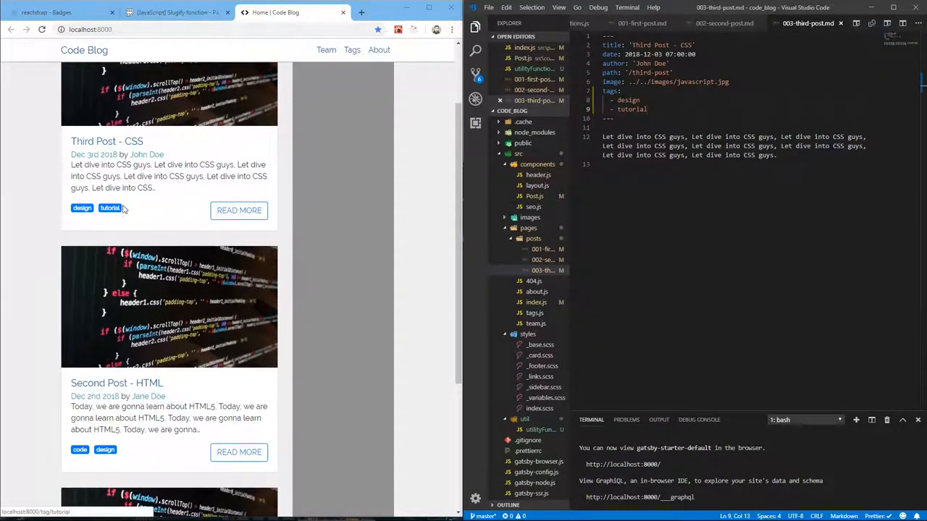
pyautogui.scroll(-3)
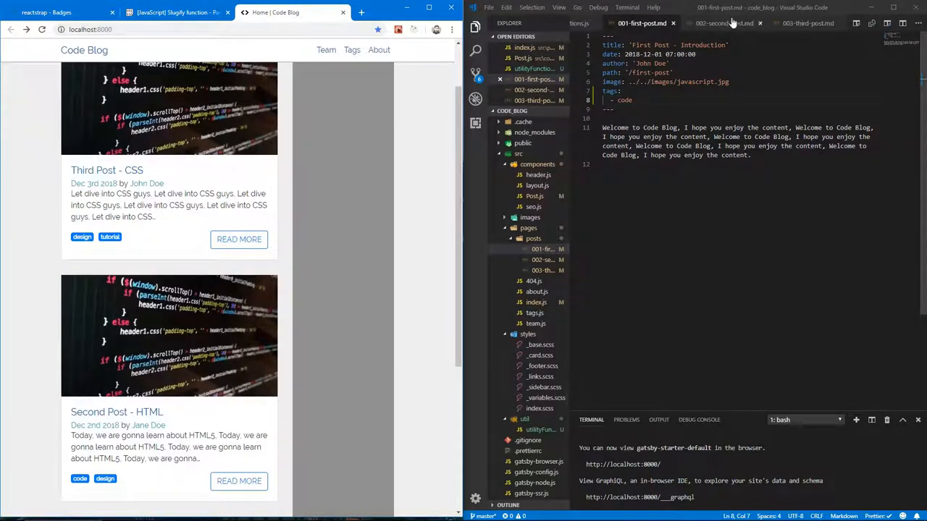
# Change a tag in 002-second-post.md to Web Design
pyautogui.click(723, 24)
pyautogui.write('- de')
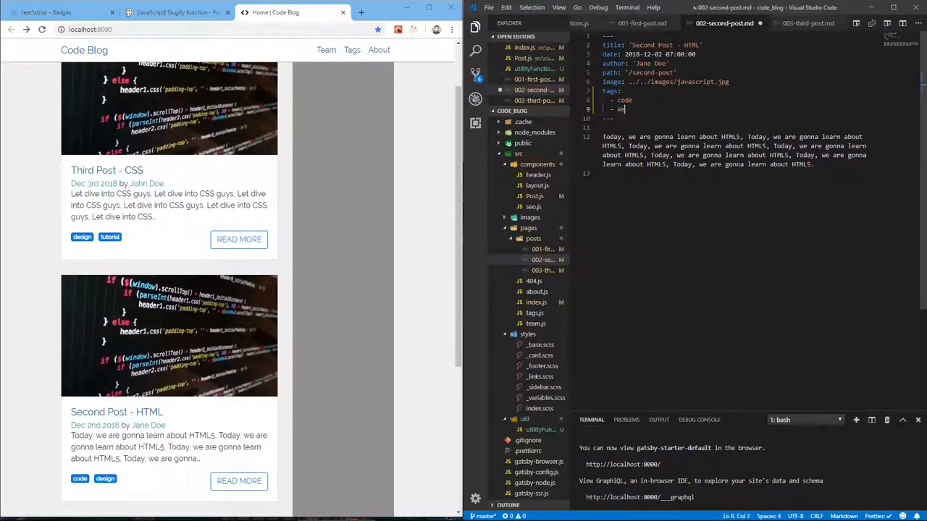
pyautogui.write('Web Des')
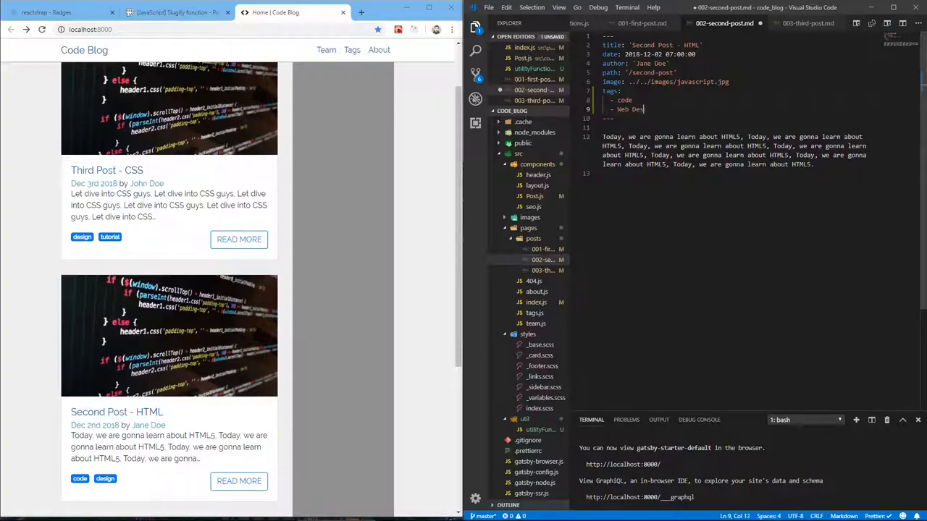
pyautogui.write('ign')
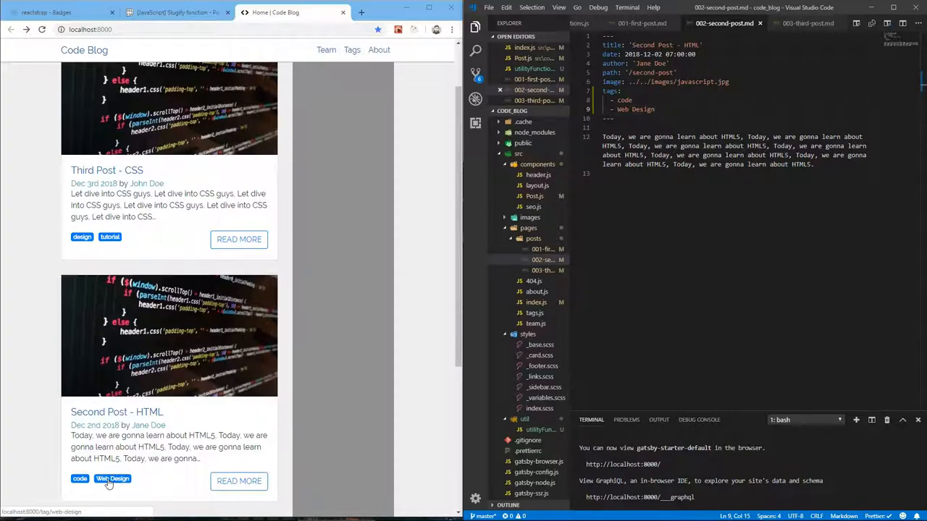
pyautogui.click(113, 478)
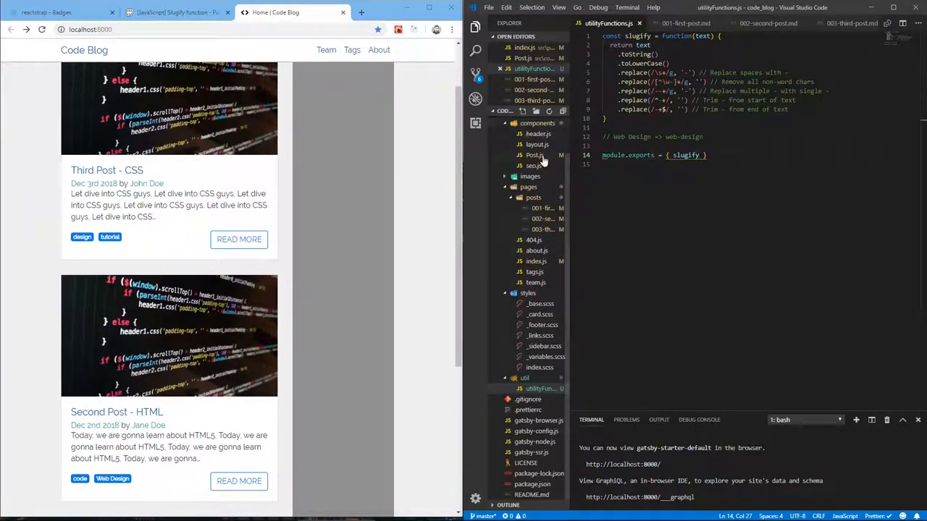
# Add className="text-uppercase" to the Badge in Post.js
pyautogui.click(534, 154)
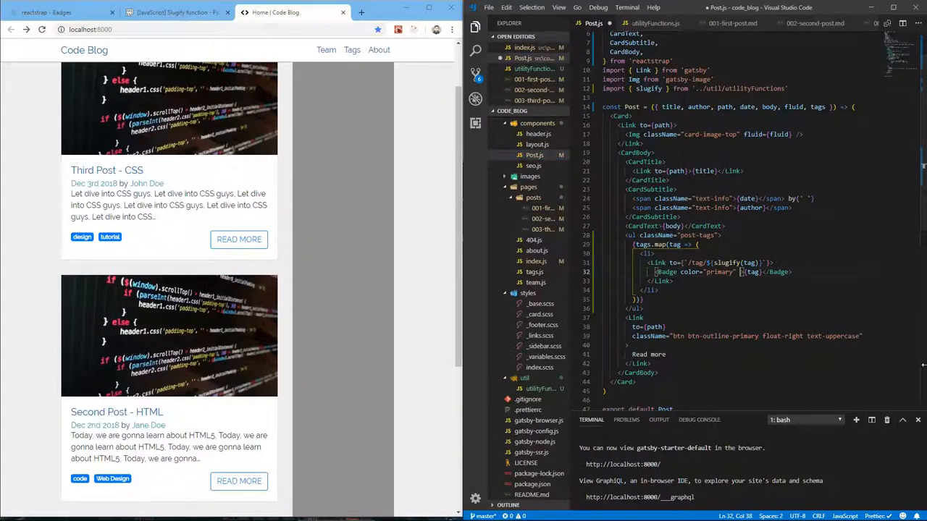
pyautogui.write('className')
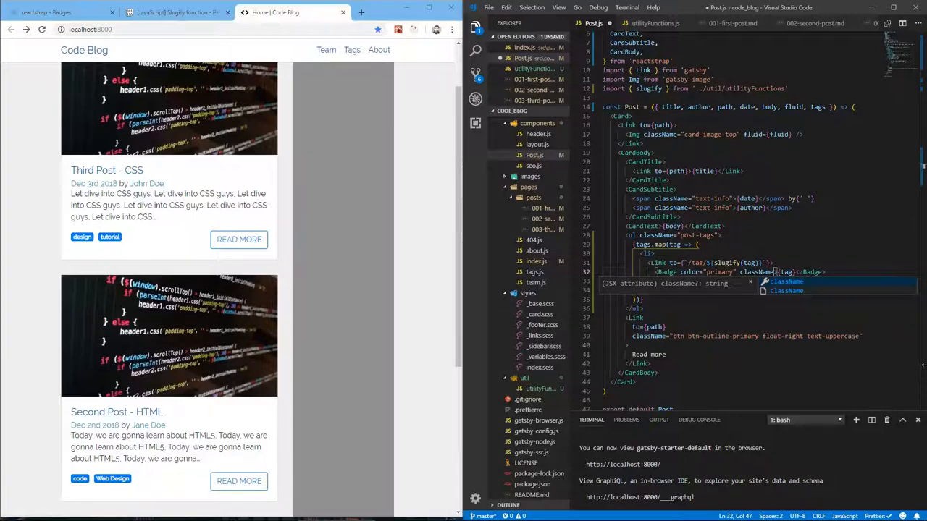
pyautogui.write('text-uppercase"')
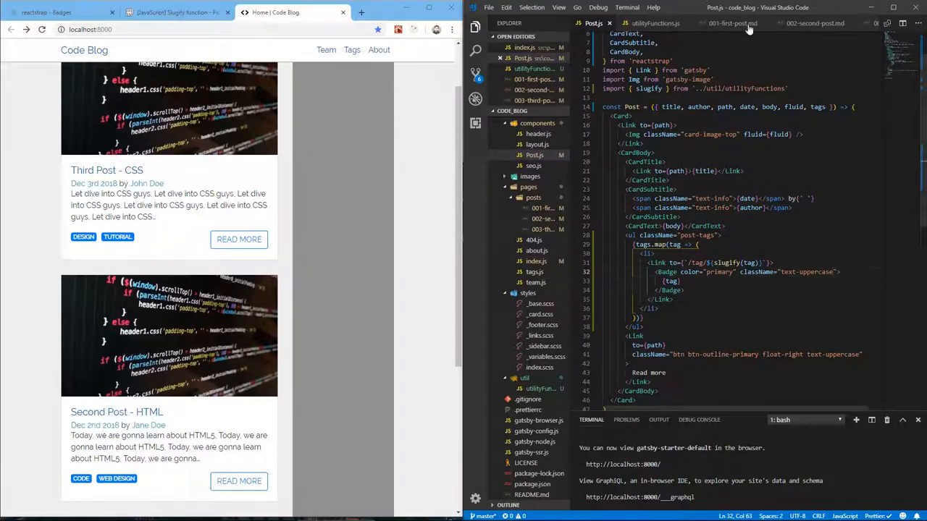
# Rename Web Design to Design in 002-second-post.md and review the other open files
pyautogui.click(814, 24)
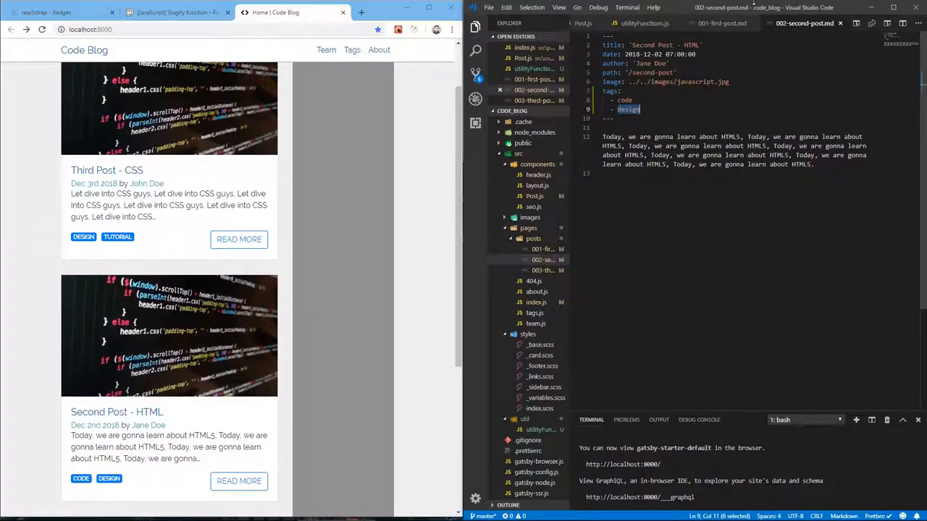
pyautogui.click(721, 23)
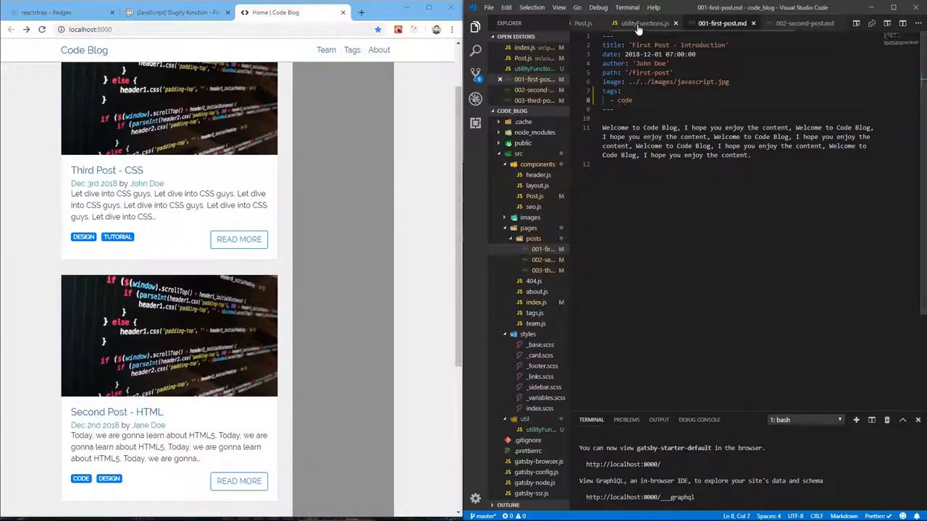
pyautogui.click(640, 23)
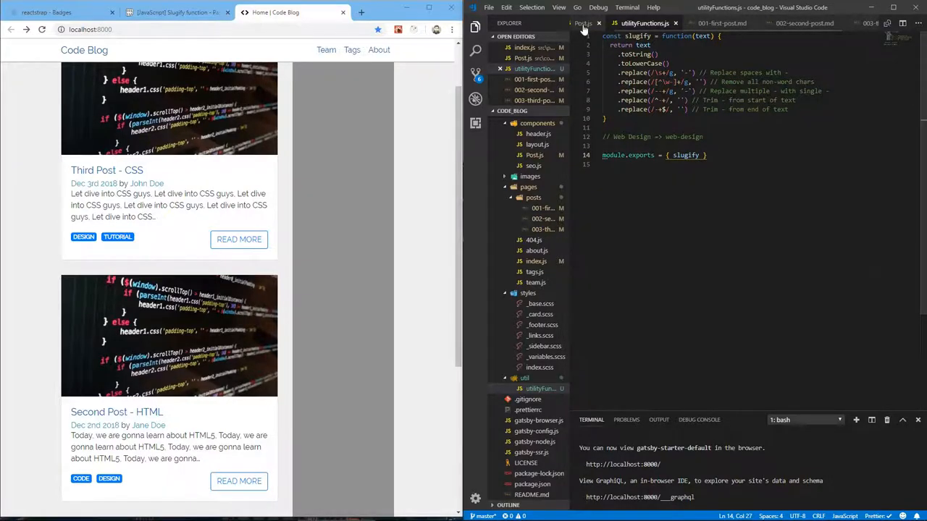
pyautogui.click(582, 24)
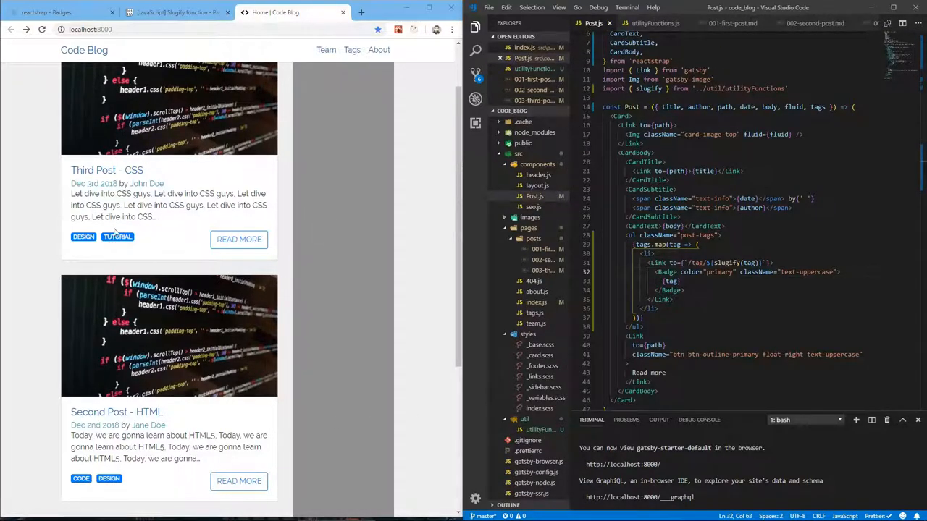
pyautogui.moveTo(239, 272)
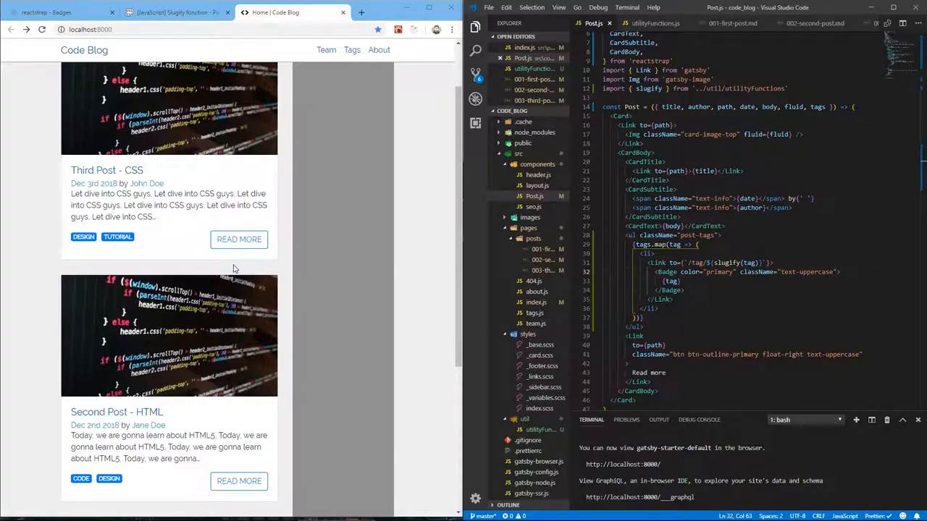
pyautogui.scroll(3)
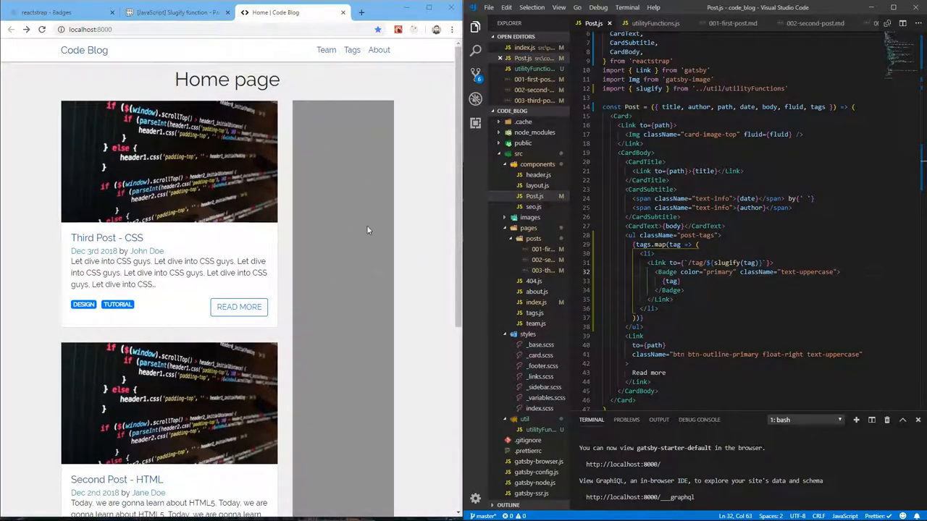
pyautogui.moveTo(356, 349)
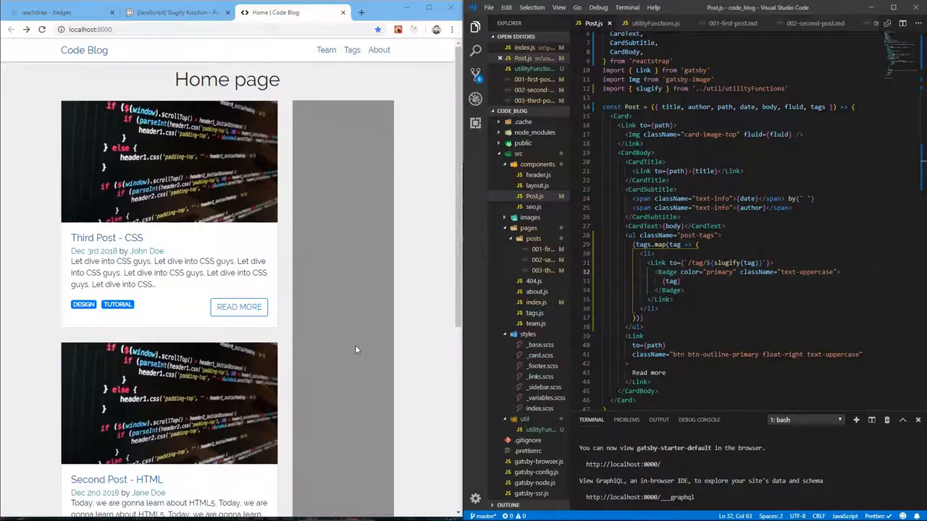
pyautogui.moveTo(369, 172)
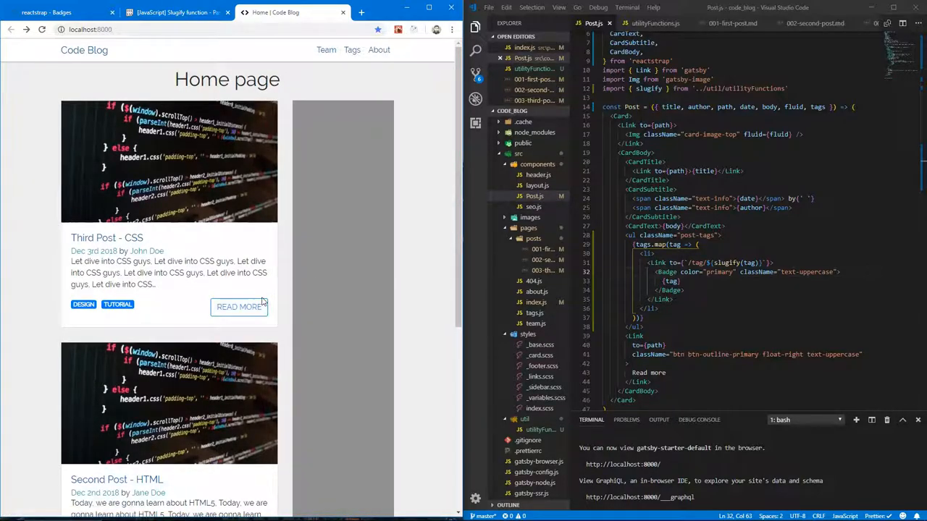
pyautogui.moveTo(238, 307)
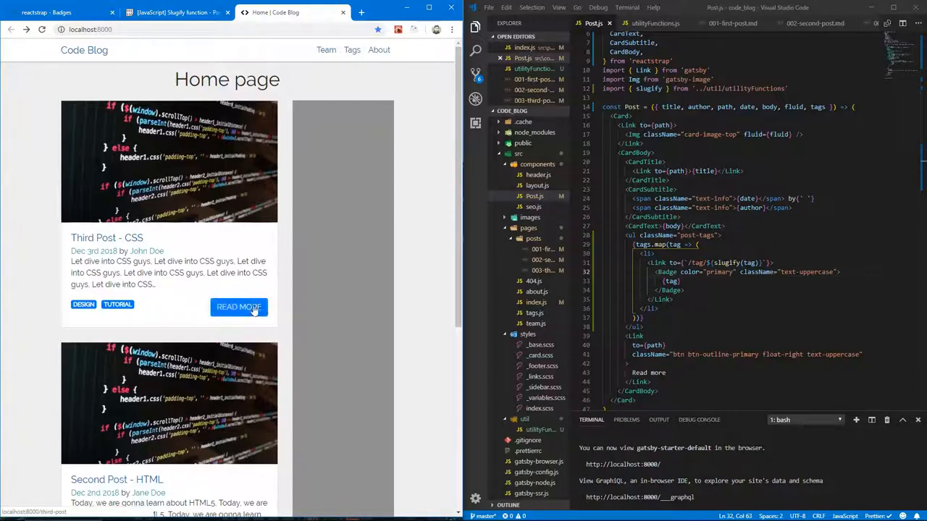